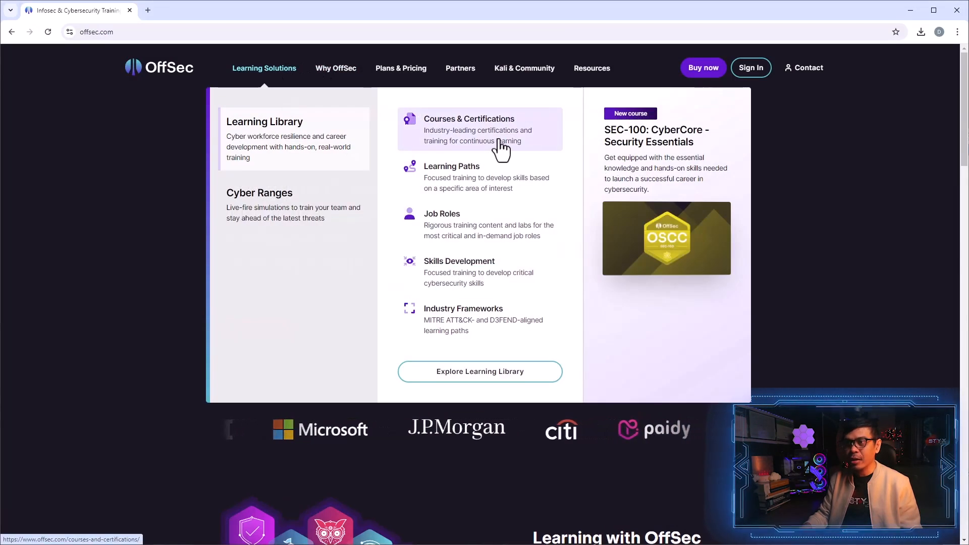
Open the Courses & Certifications catalog and browse the course tracks, highlighting Kali Linux Certified Professional.
{"action": "left_click", "coordinate": [468, 118]}
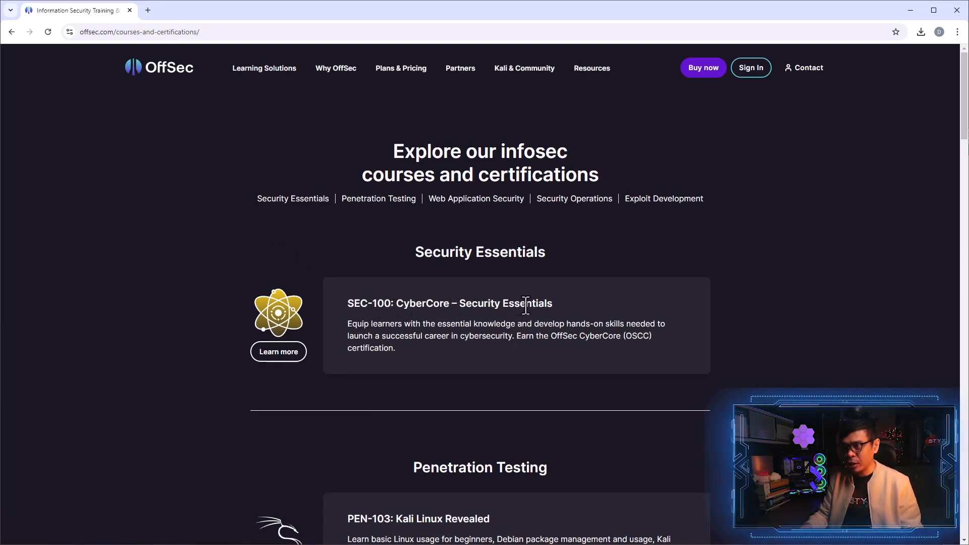
{"action": "mouse_move", "coordinate": [494, 339]}
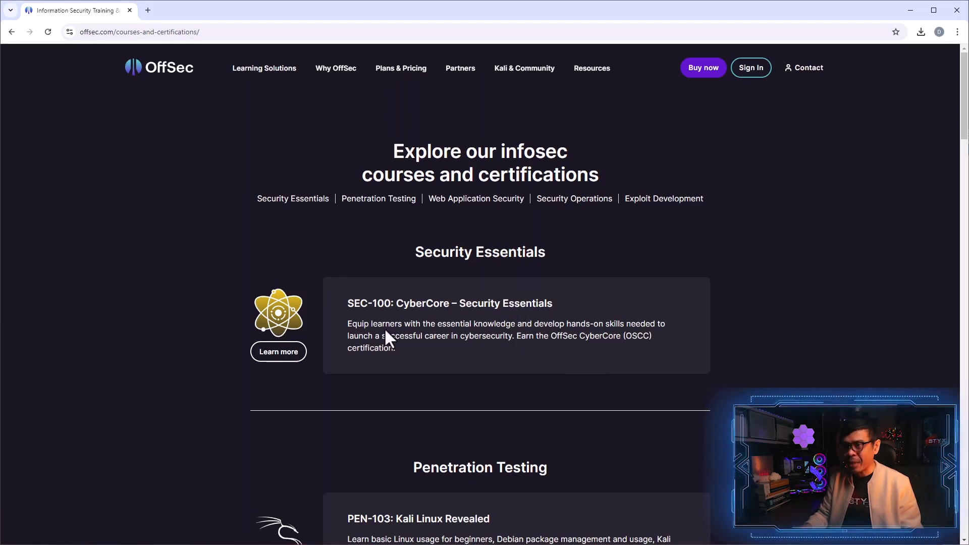
{"action": "scroll", "scroll_direction": "down", "scroll_amount": 3}
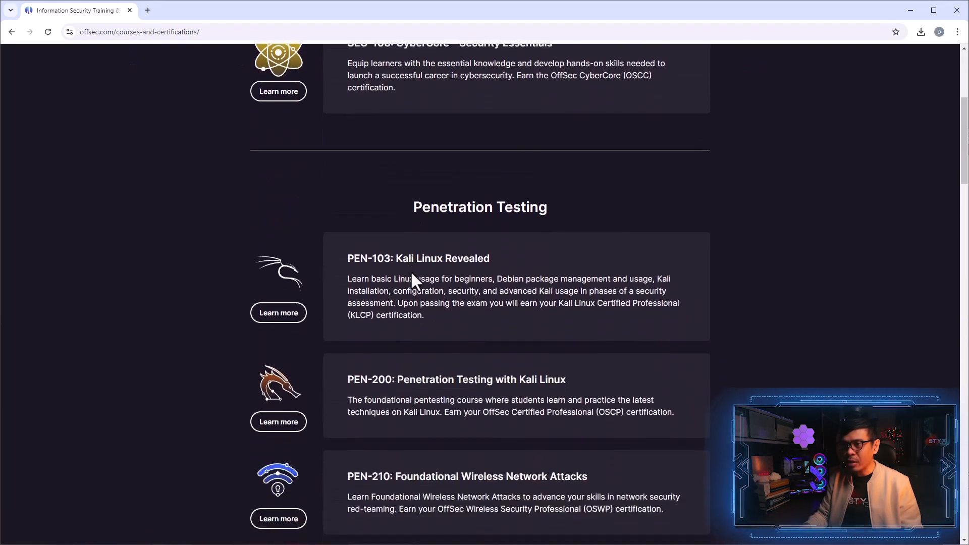
{"action": "scroll", "scroll_direction": "down", "scroll_amount": 3}
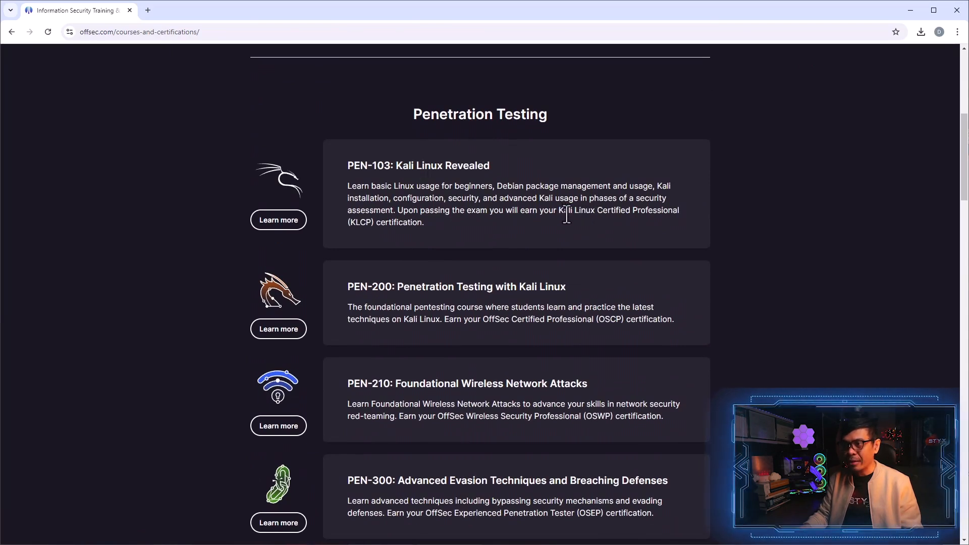
{"action": "left_click_drag", "start_coordinate": [559, 210], "coordinate": [678, 210]}
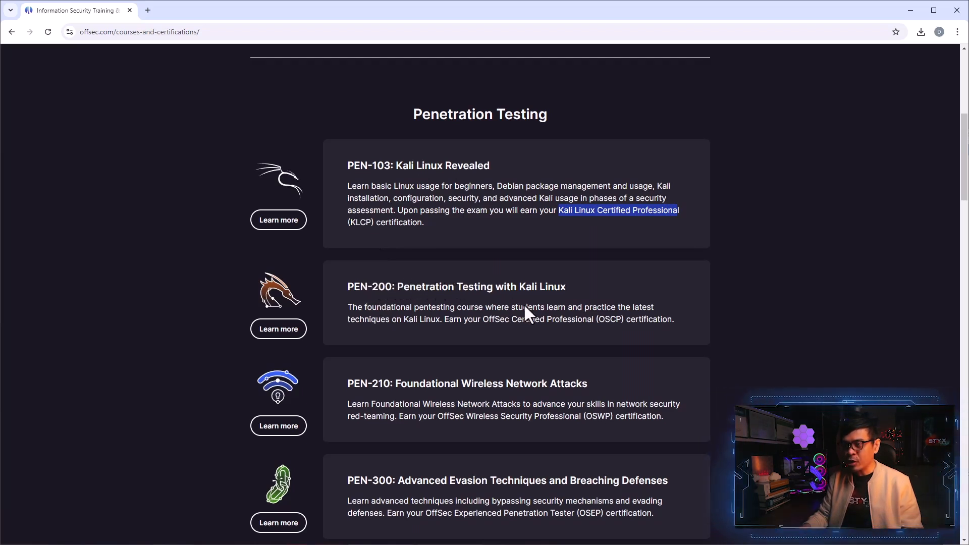
{"action": "scroll", "scroll_direction": "down", "scroll_amount": 3}
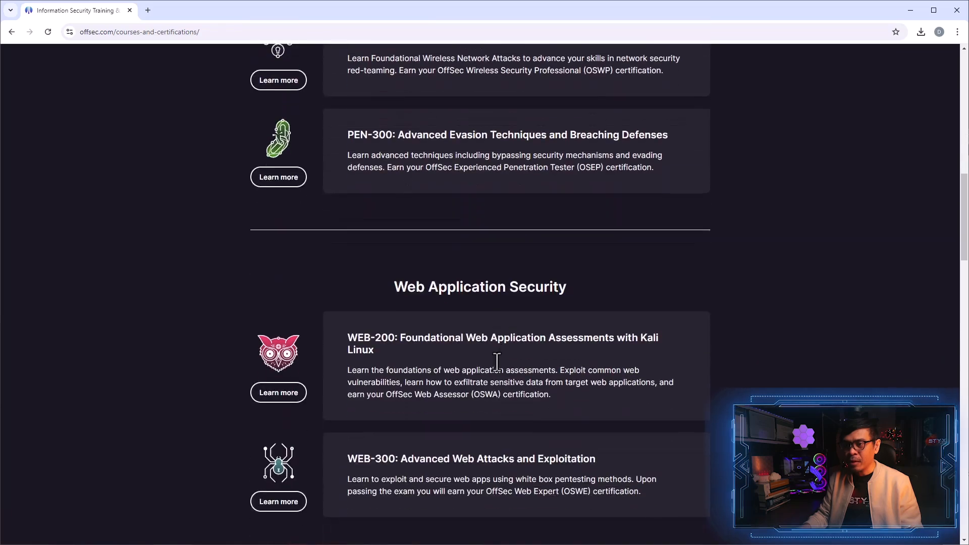
{"action": "scroll", "scroll_direction": "down", "scroll_amount": 3}
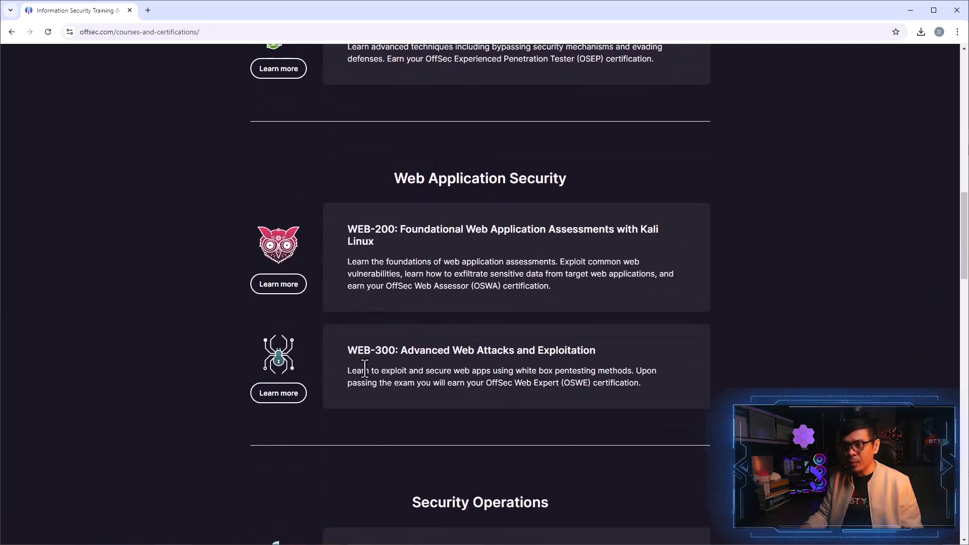
{"action": "mouse_move", "coordinate": [551, 390]}
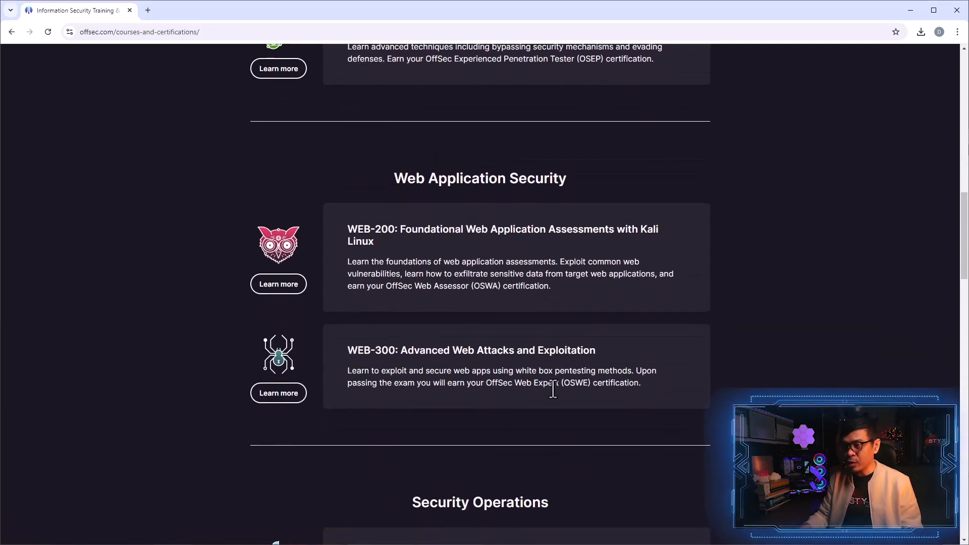
{"action": "scroll", "scroll_direction": "down", "scroll_amount": 3}
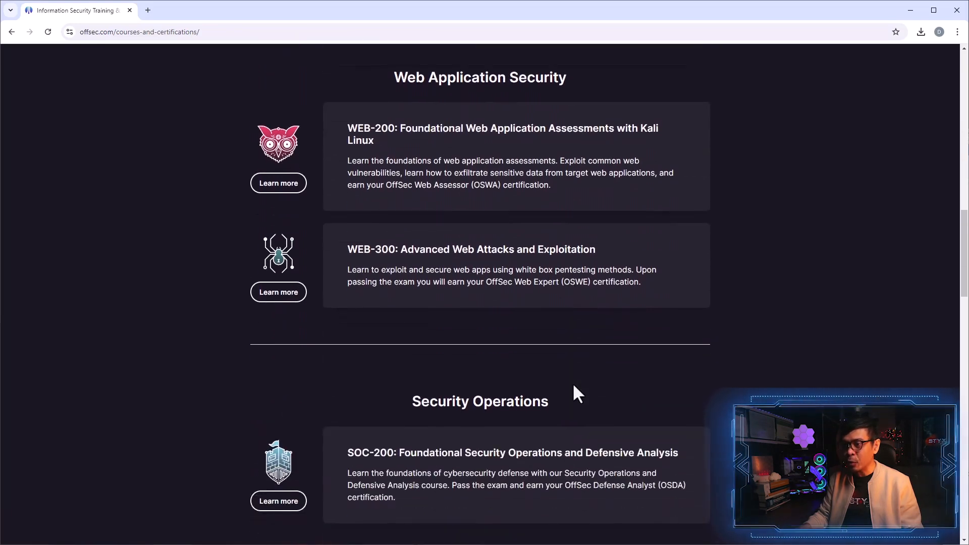
{"action": "scroll", "scroll_direction": "down", "scroll_amount": 3}
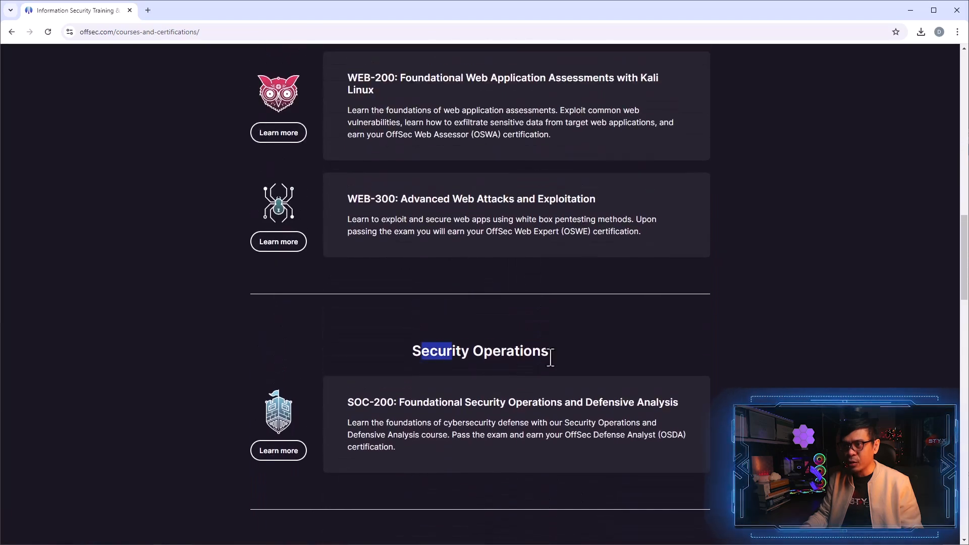
{"action": "scroll", "scroll_direction": "up", "scroll_amount": 3}
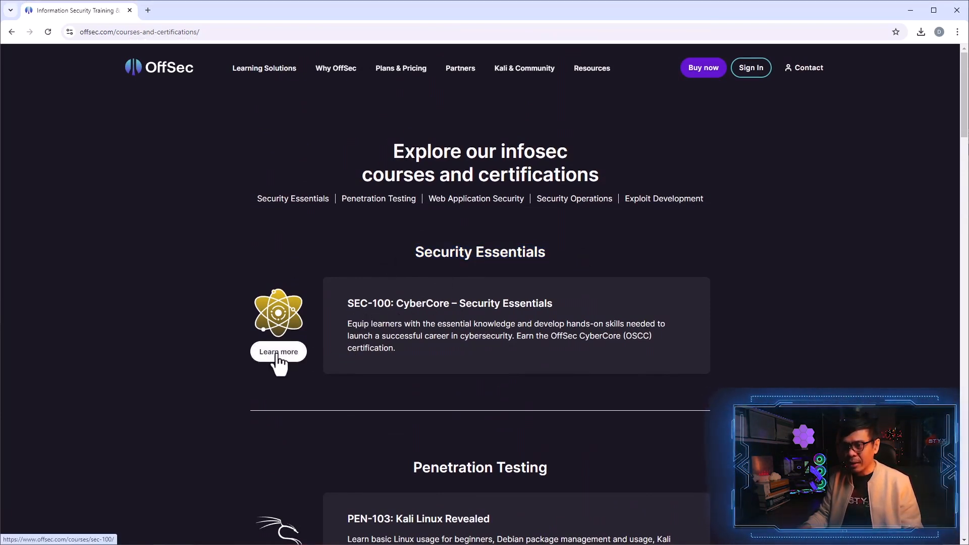
Open the SEC-100 CyberCore course page and scroll down to its Topics covered list.
{"action": "left_click", "coordinate": [278, 351]}
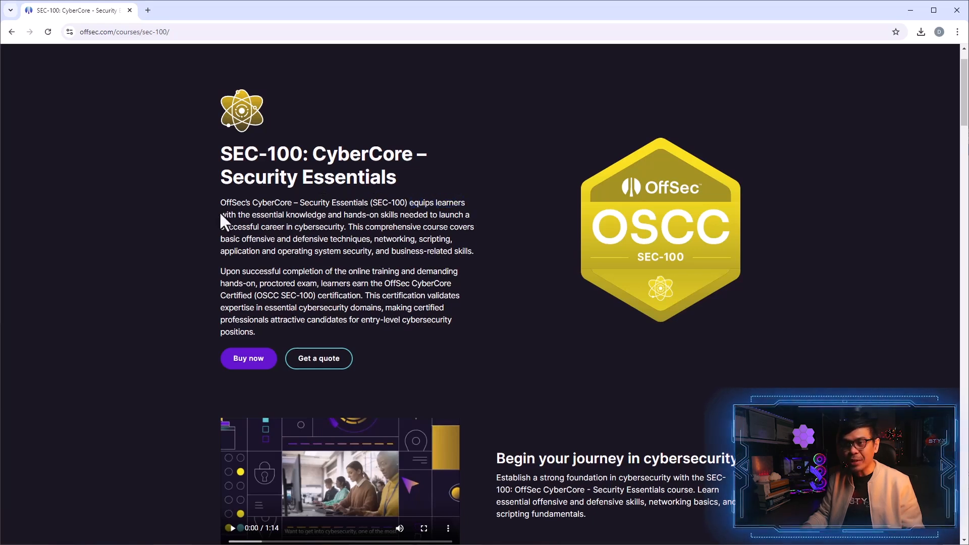
{"action": "left_click_drag", "start_coordinate": [220, 215], "coordinate": [394, 215]}
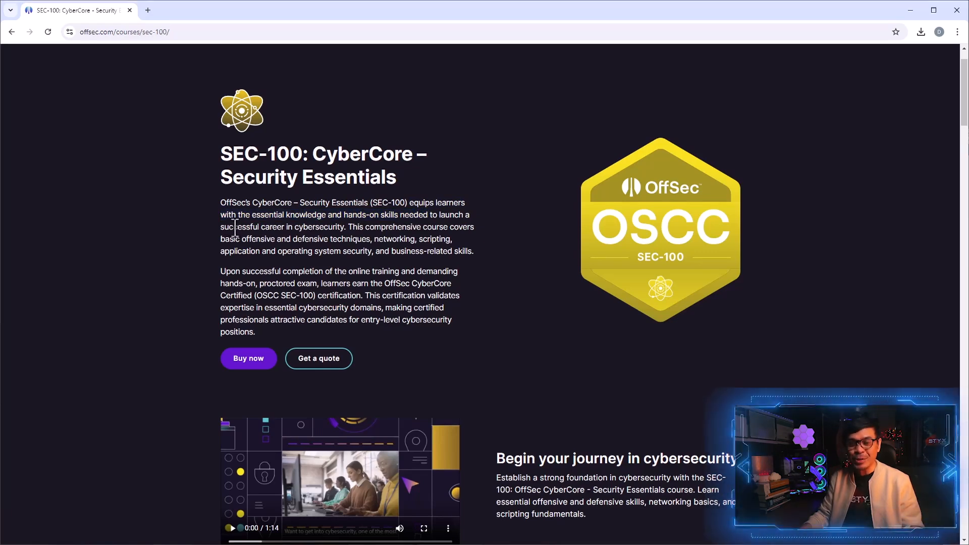
{"action": "scroll", "scroll_direction": "down", "scroll_amount": 3}
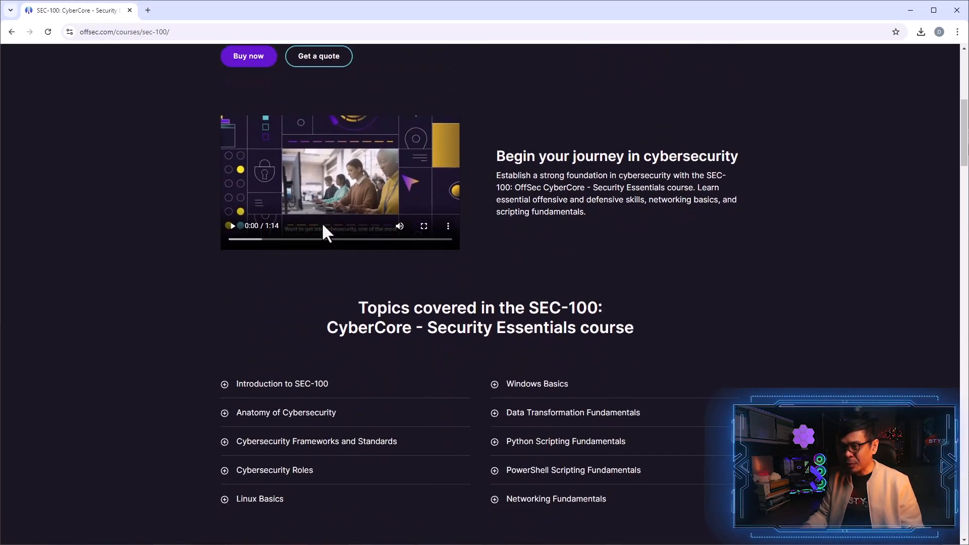
{"action": "scroll", "scroll_direction": "down", "scroll_amount": 3}
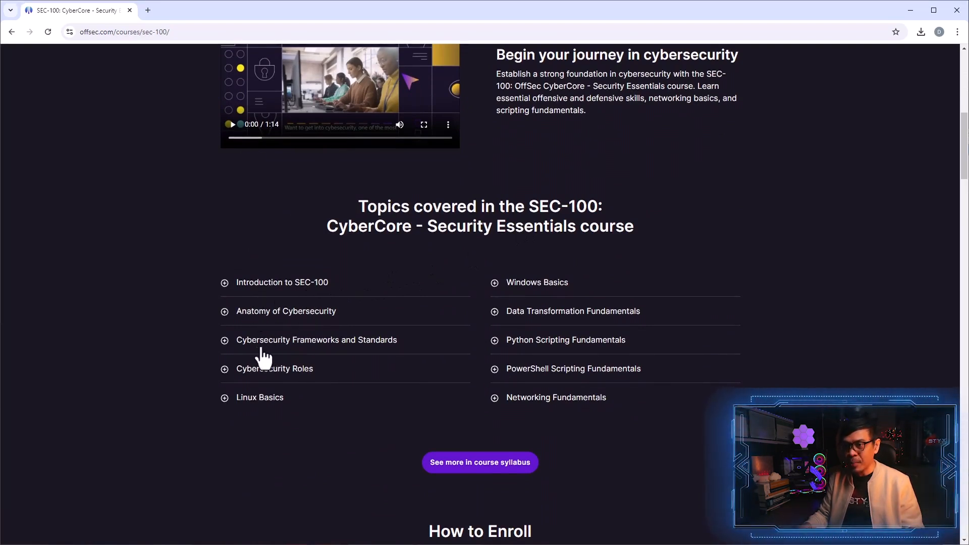
{"action": "mouse_move", "coordinate": [272, 383]}
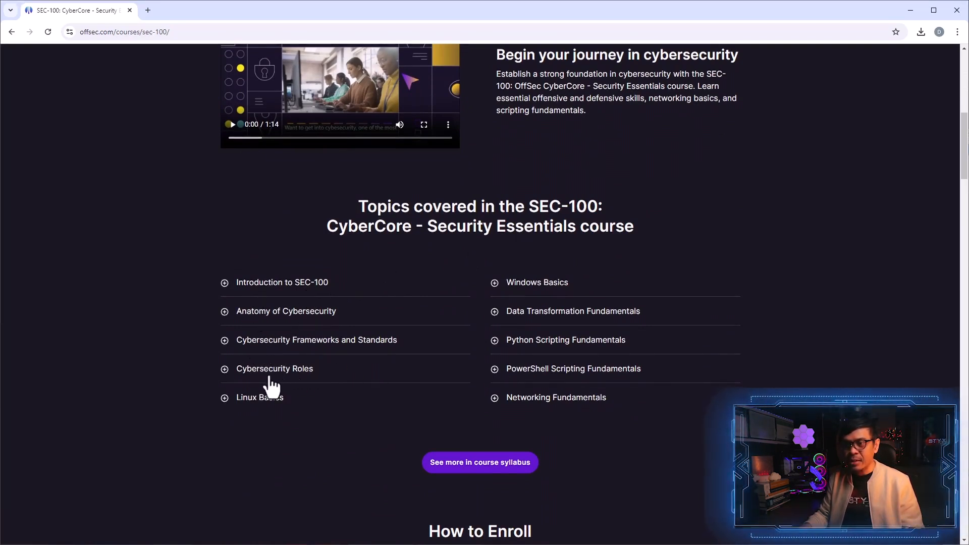
{"action": "mouse_move", "coordinate": [553, 290]}
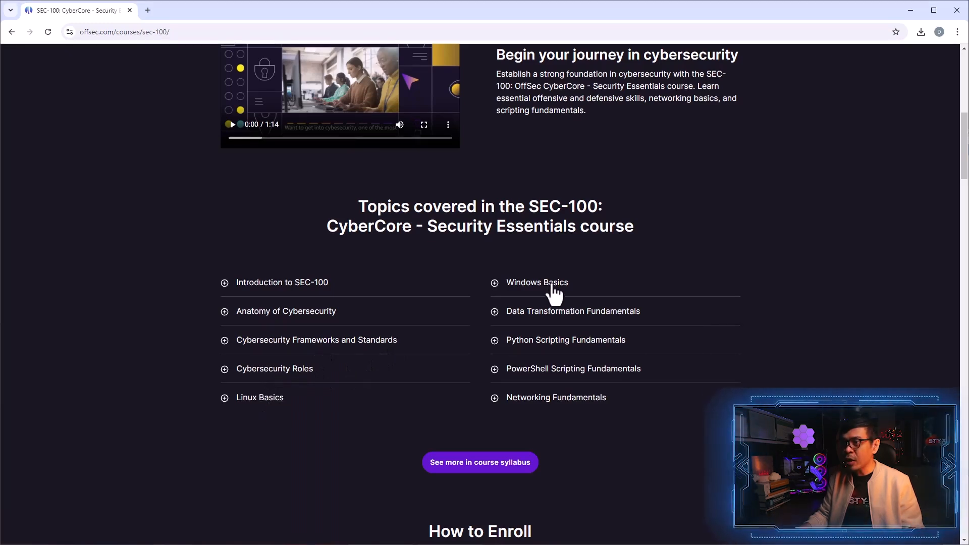
{"action": "mouse_move", "coordinate": [551, 351]}
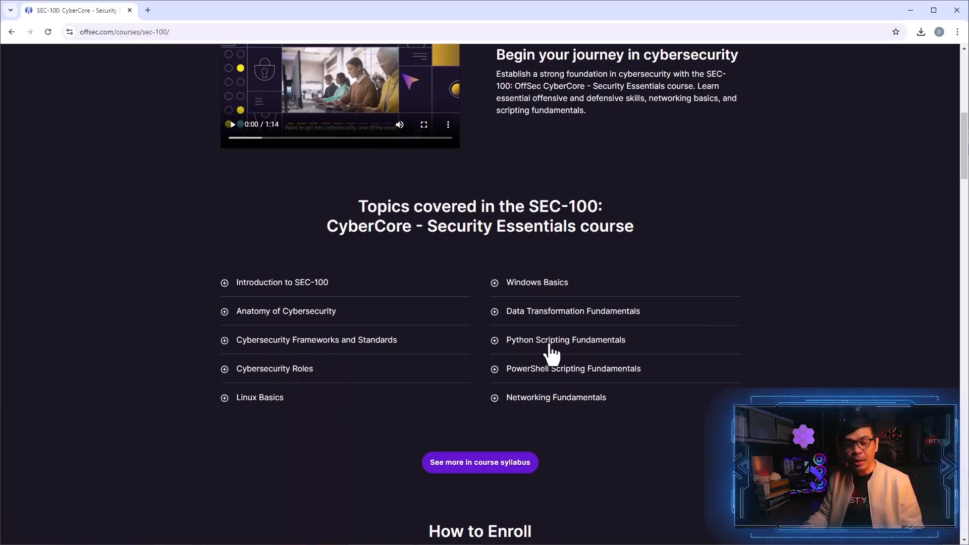
{"action": "mouse_move", "coordinate": [549, 413]}
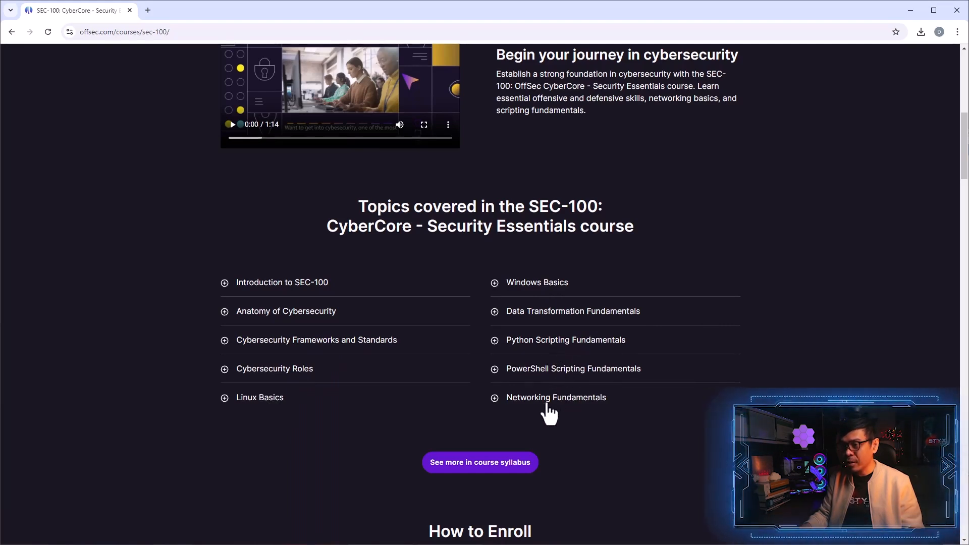
{"action": "mouse_move", "coordinate": [460, 359]}
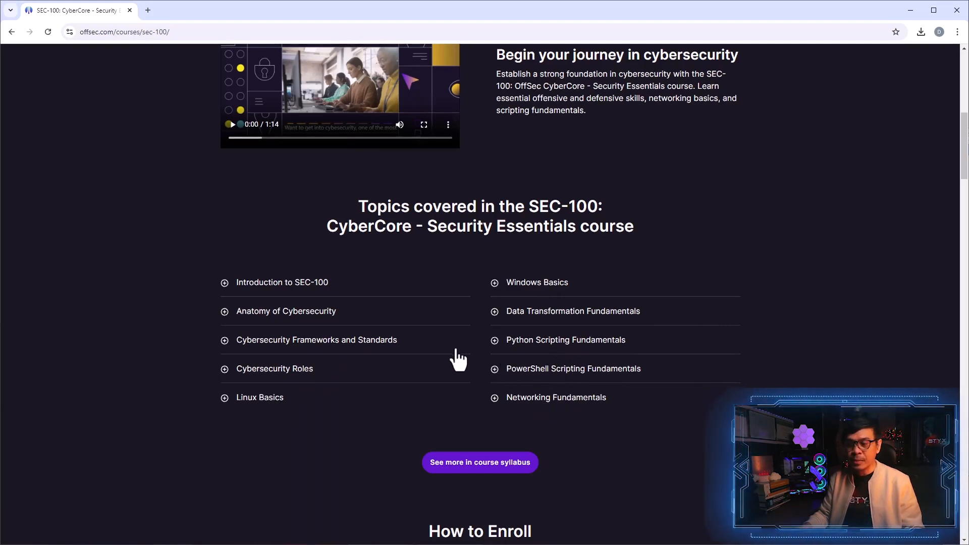
Scroll past enrollment and the 'Open doors to exciting cybersecurity roles' section to the FAQ.
{"action": "scroll", "scroll_direction": "down", "scroll_amount": 3}
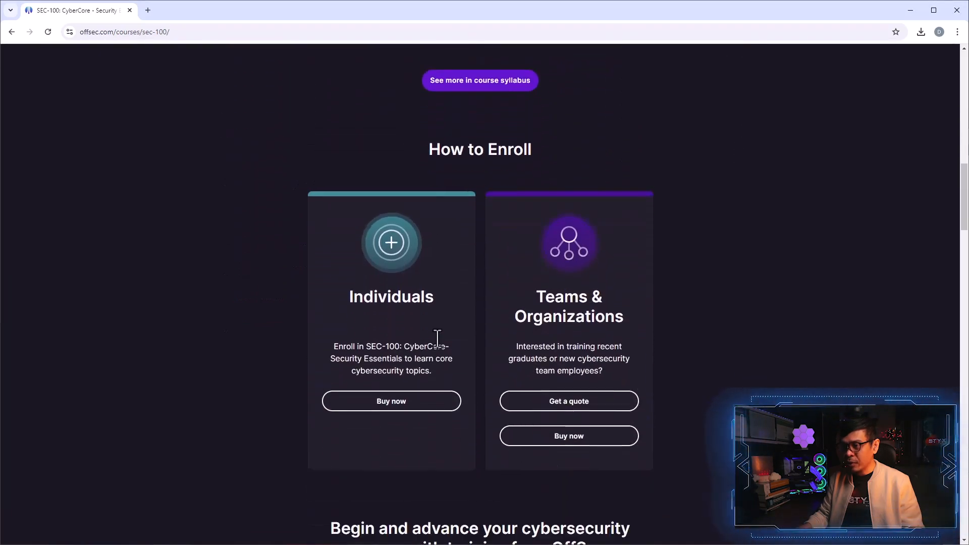
{"action": "scroll", "scroll_direction": "down", "scroll_amount": 3}
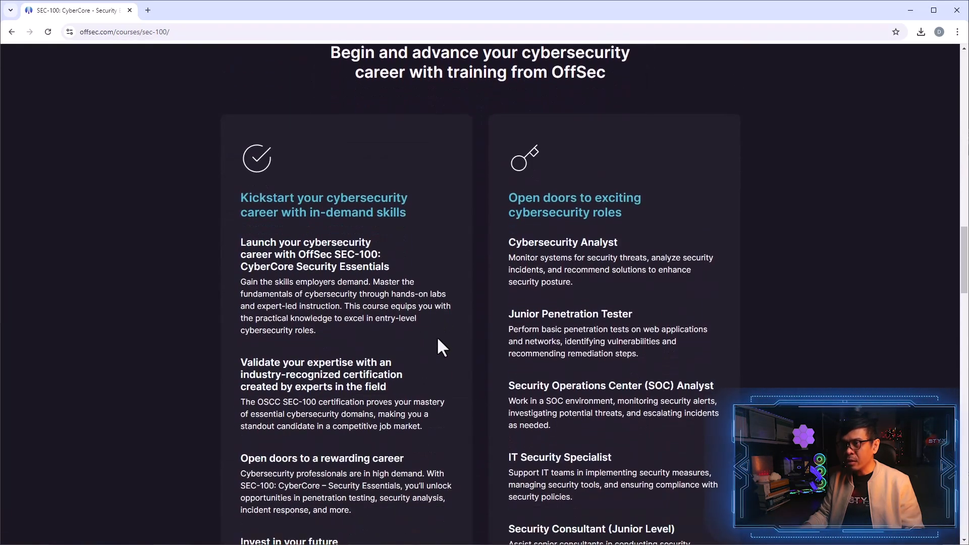
{"action": "scroll", "scroll_direction": "down", "scroll_amount": 3}
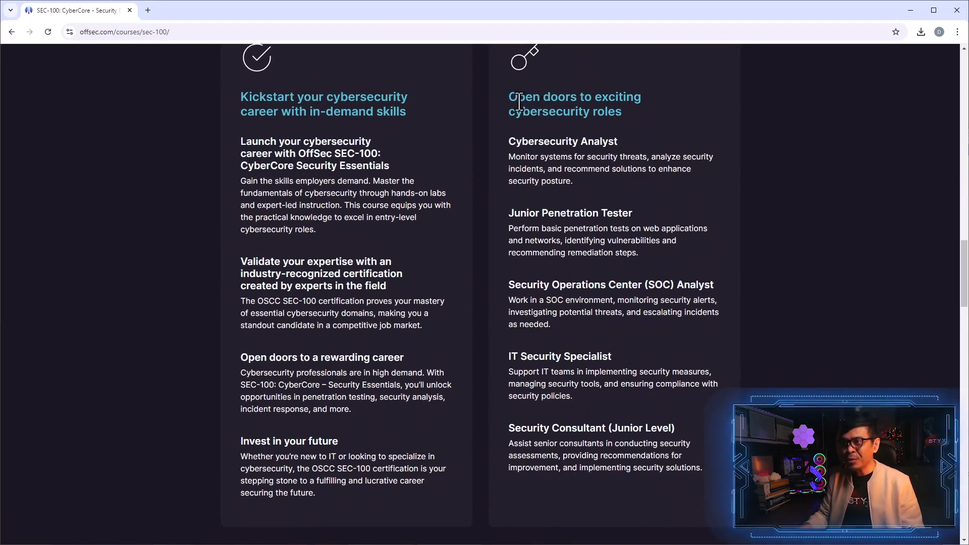
{"action": "left_click_drag", "start_coordinate": [511, 96], "coordinate": [622, 111]}
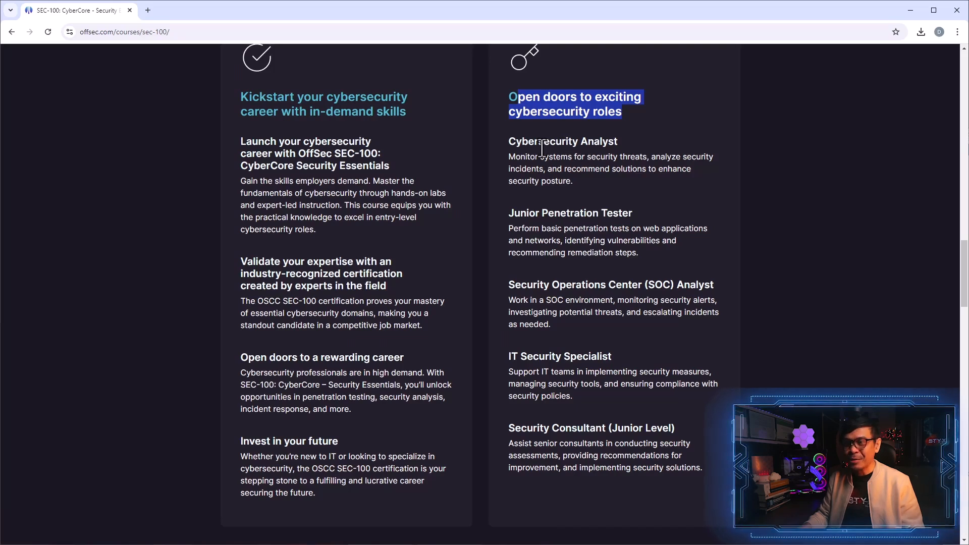
{"action": "mouse_move", "coordinate": [520, 216]}
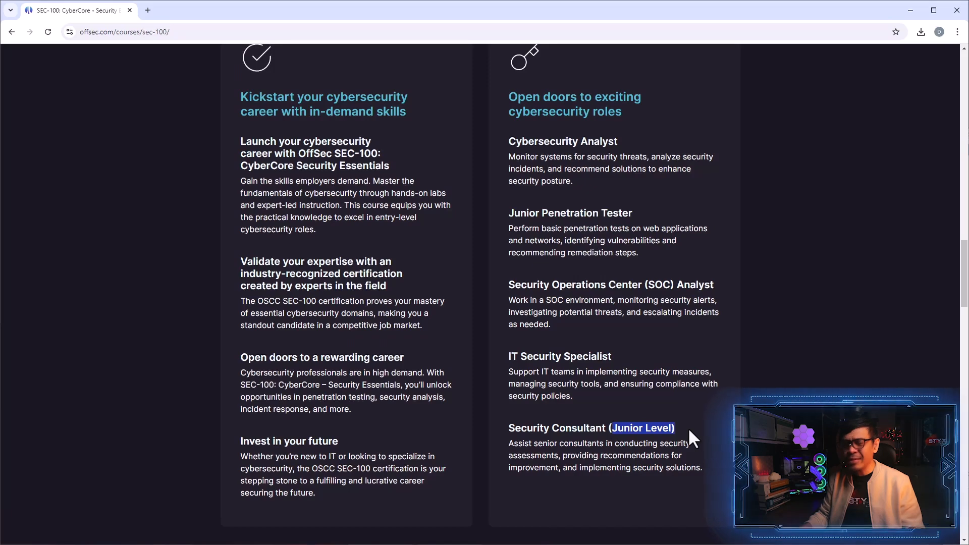
{"action": "mouse_move", "coordinate": [617, 351]}
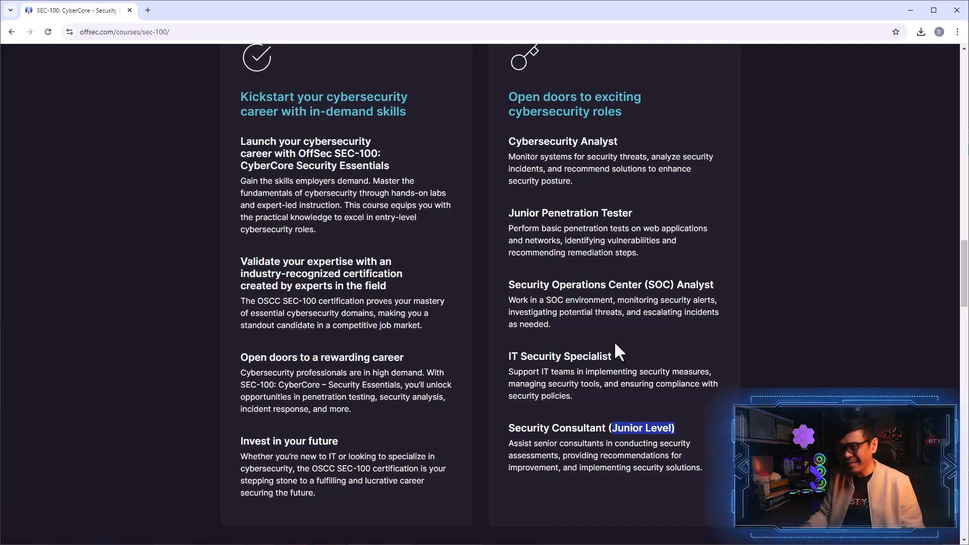
{"action": "scroll", "scroll_direction": "down", "scroll_amount": 3}
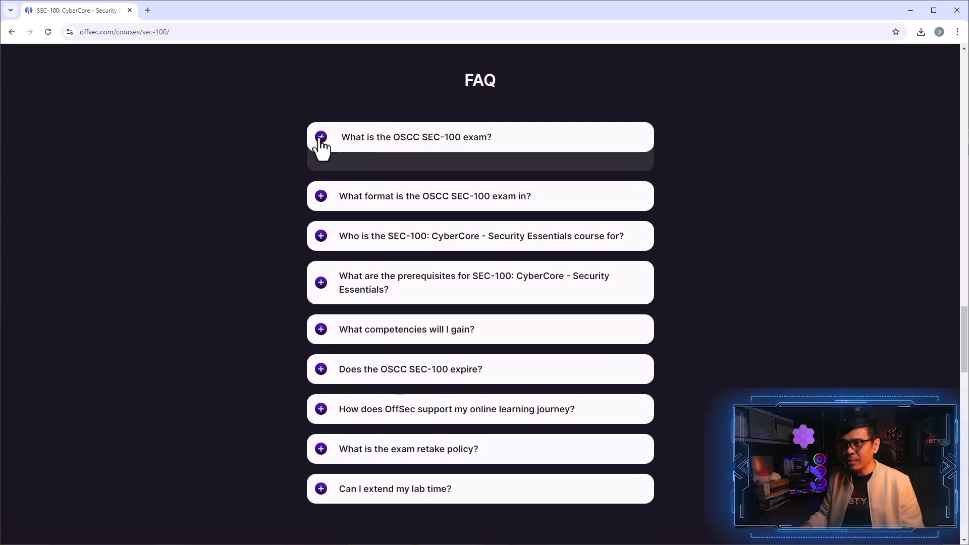
Expand the FAQ on the OSCC exam and highlight its format and audience answers.
{"action": "left_click", "coordinate": [321, 137]}
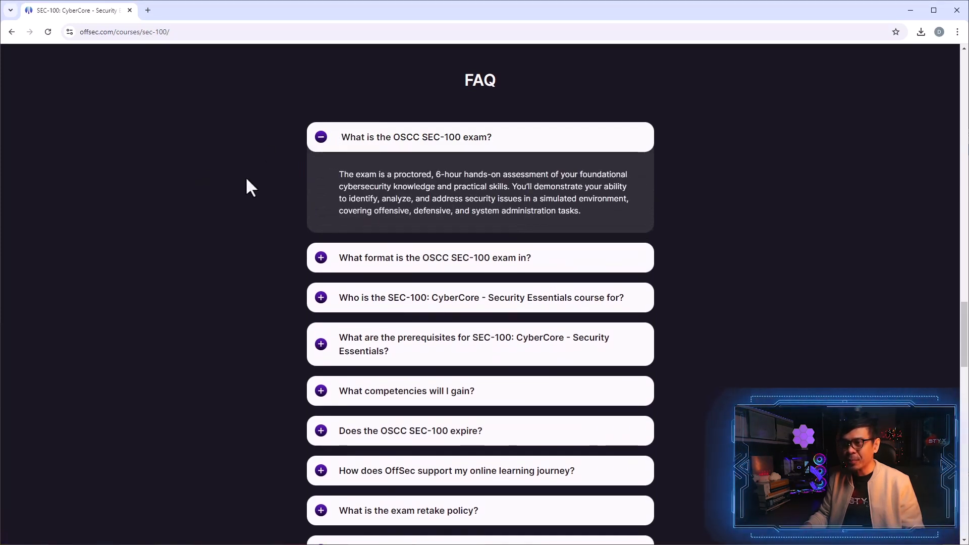
{"action": "mouse_move", "coordinate": [407, 152]}
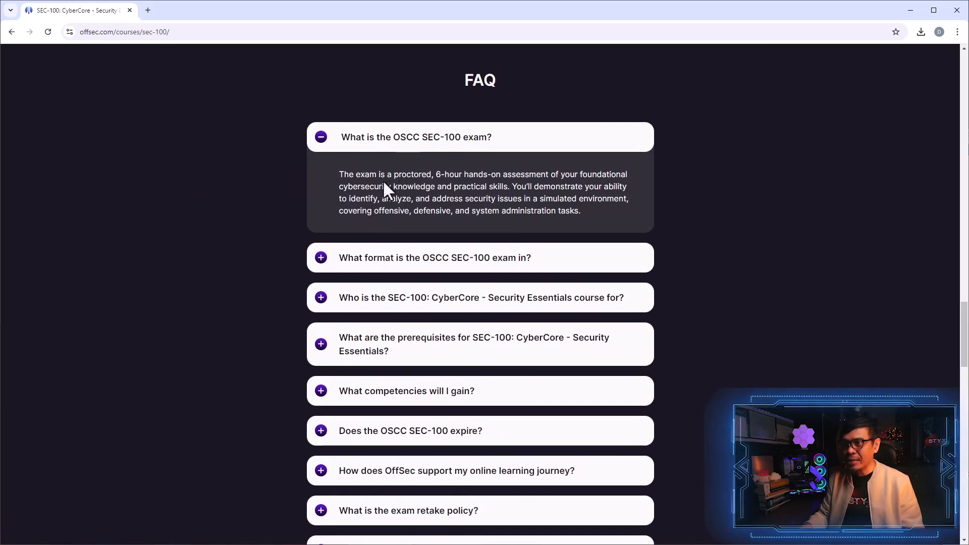
{"action": "left_click_drag", "start_coordinate": [338, 174], "coordinate": [460, 174]}
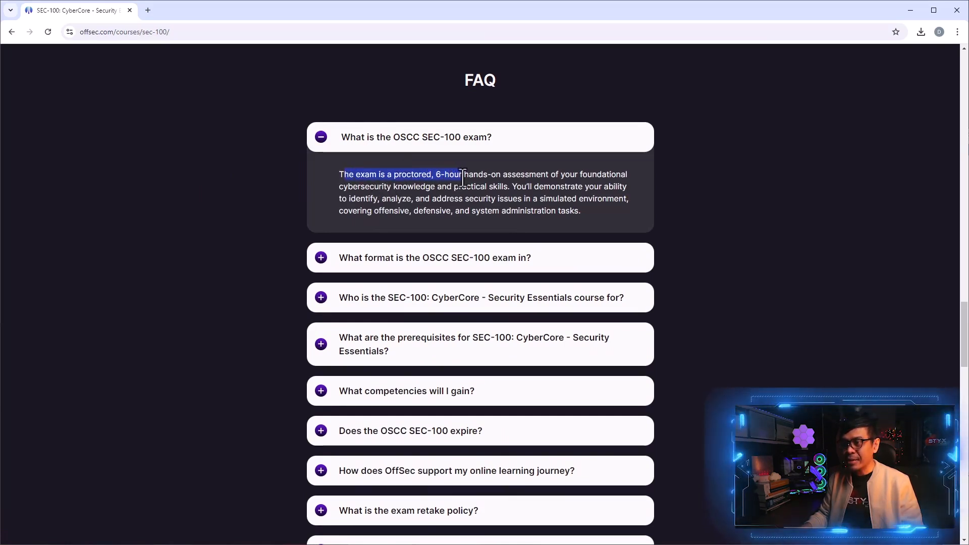
{"action": "left_click_drag", "start_coordinate": [460, 174], "coordinate": [506, 174]}
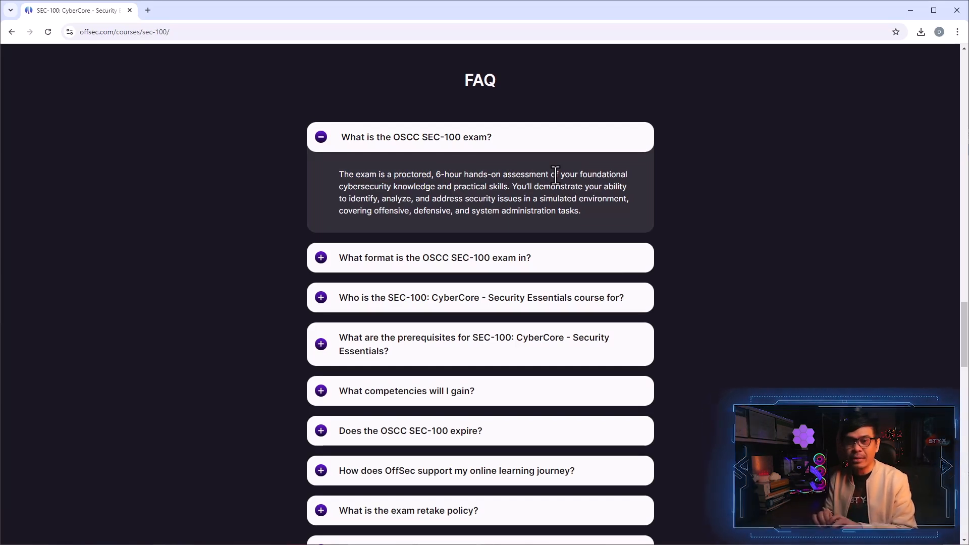
{"action": "mouse_move", "coordinate": [562, 199]}
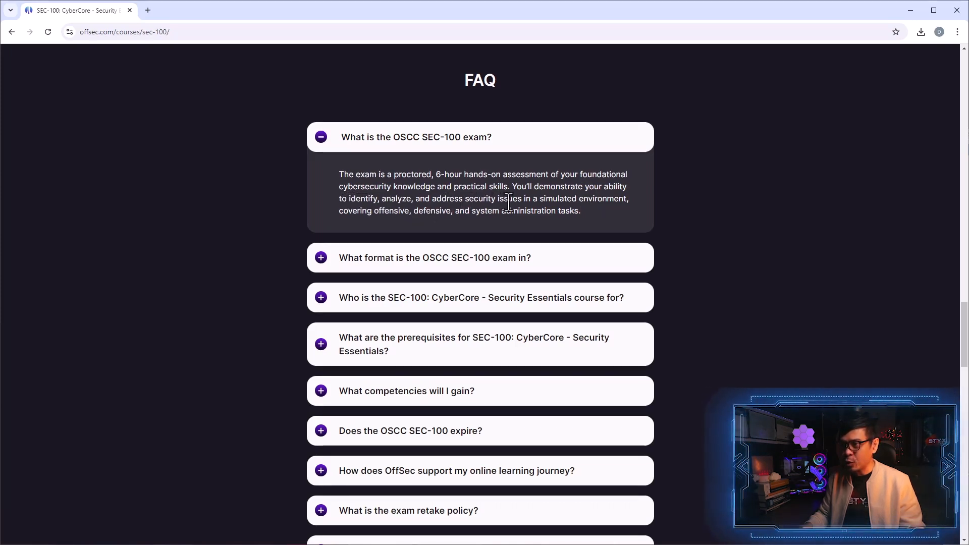
{"action": "mouse_move", "coordinate": [394, 226]}
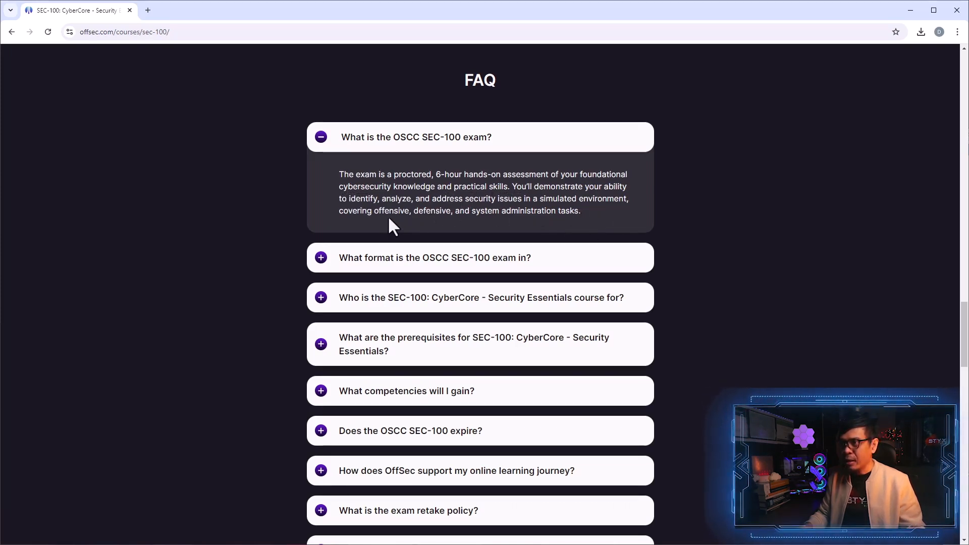
{"action": "mouse_move", "coordinate": [321, 258]}
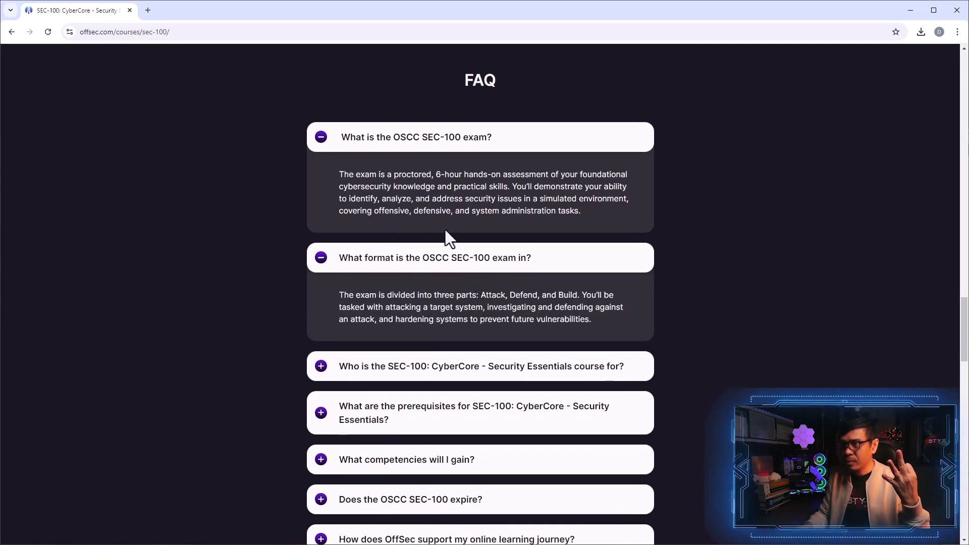
{"action": "double_click", "coordinate": [492, 294]}
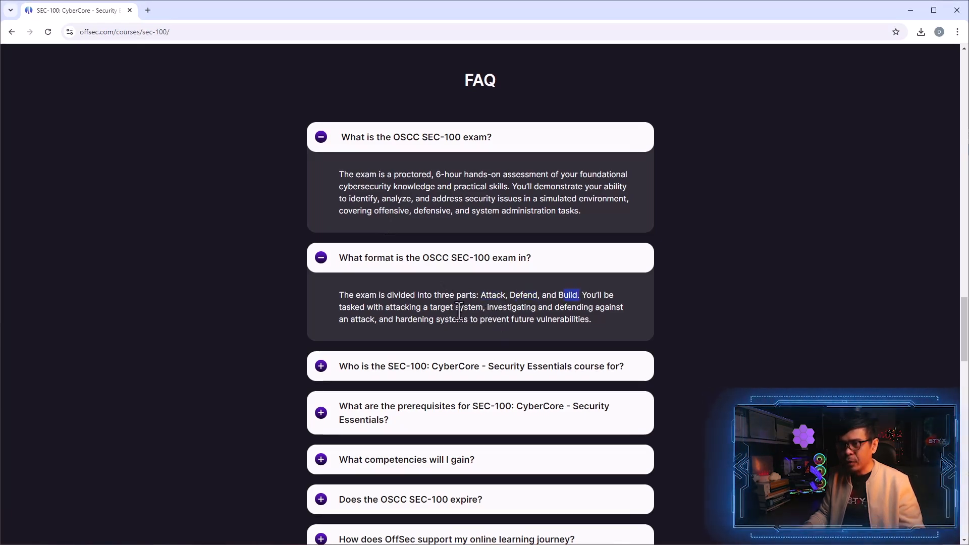
{"action": "left_click_drag", "start_coordinate": [579, 295], "coordinate": [430, 308]}
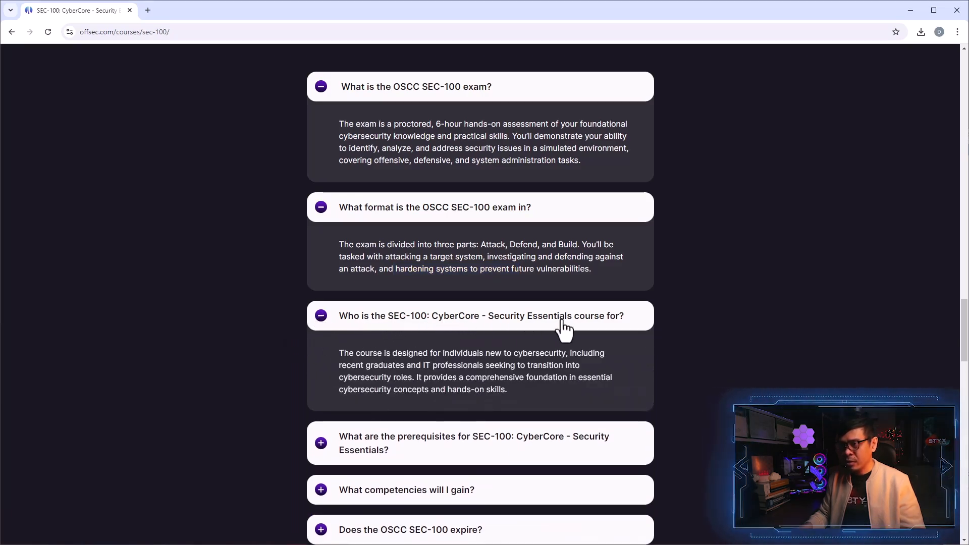
{"action": "mouse_move", "coordinate": [346, 358]}
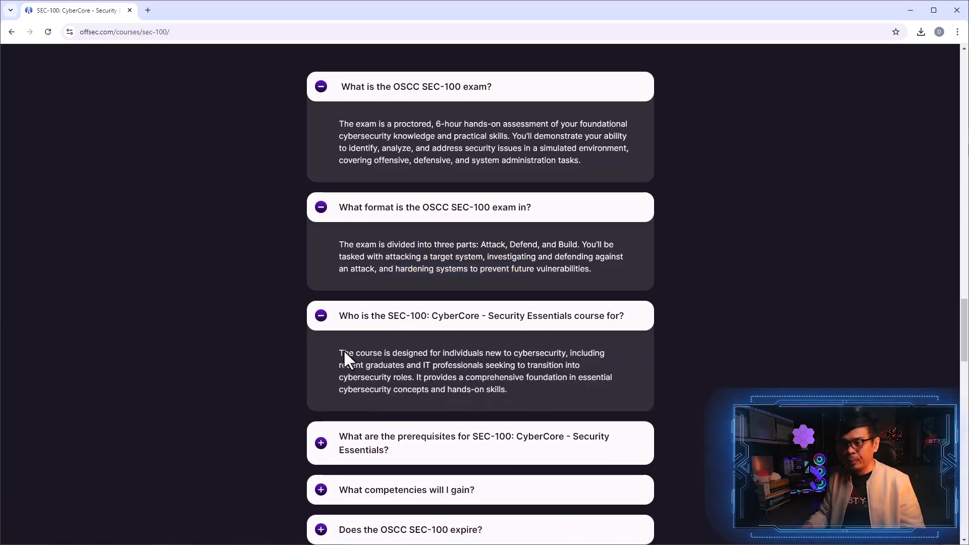
{"action": "left_click_drag", "start_coordinate": [392, 352], "coordinate": [460, 353]}
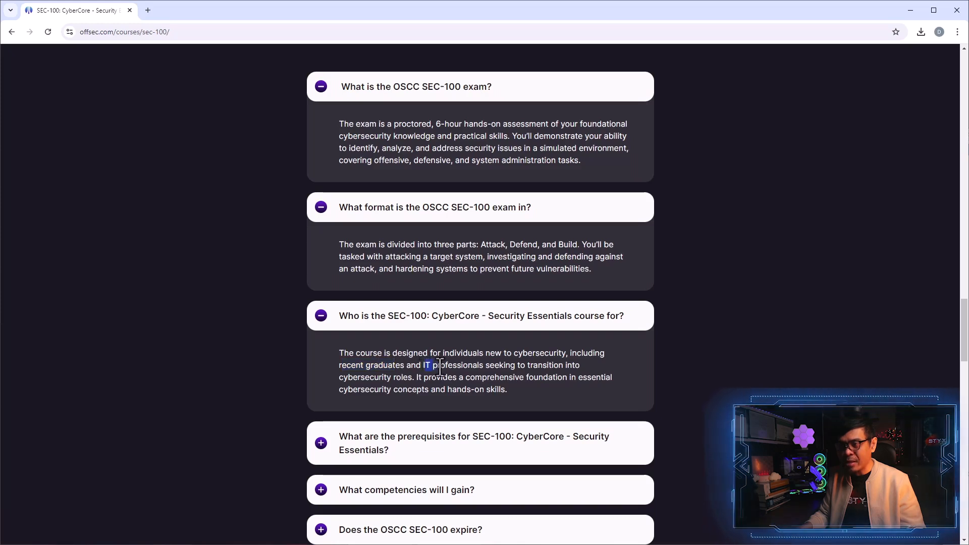
{"action": "left_click_drag", "start_coordinate": [423, 364], "coordinate": [485, 364]}
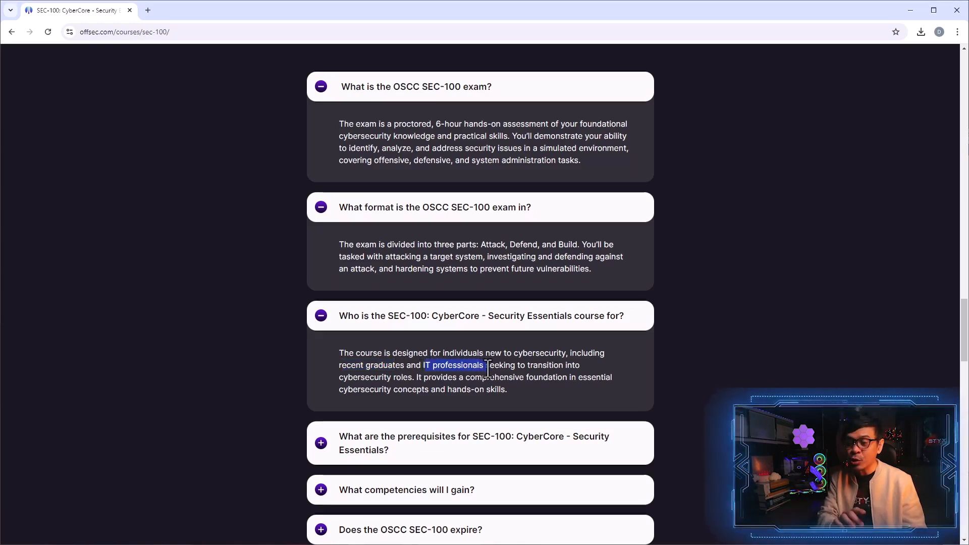
Expand the competencies answer, highlighting System administration, and scroll further down.
{"action": "scroll", "scroll_direction": "down", "scroll_amount": 3}
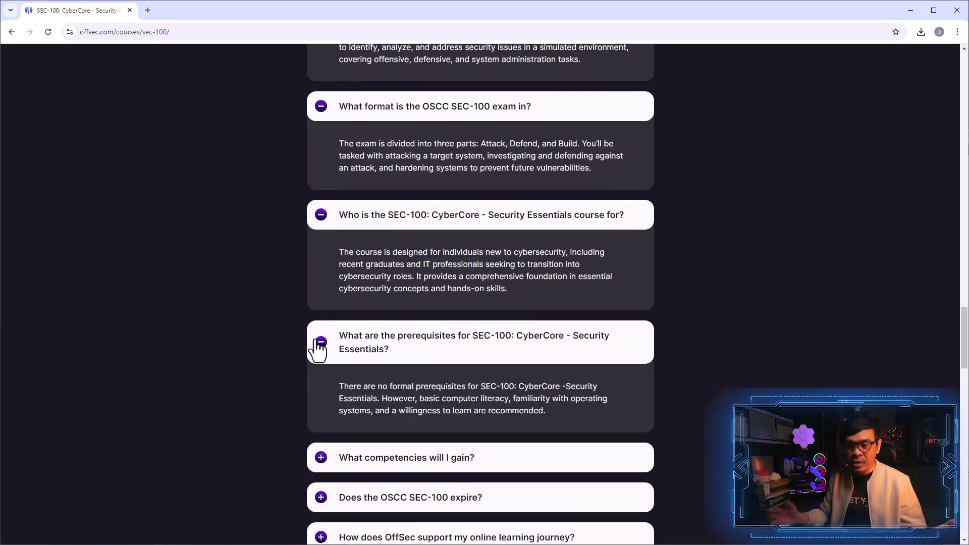
{"action": "scroll", "scroll_direction": "down", "scroll_amount": 3}
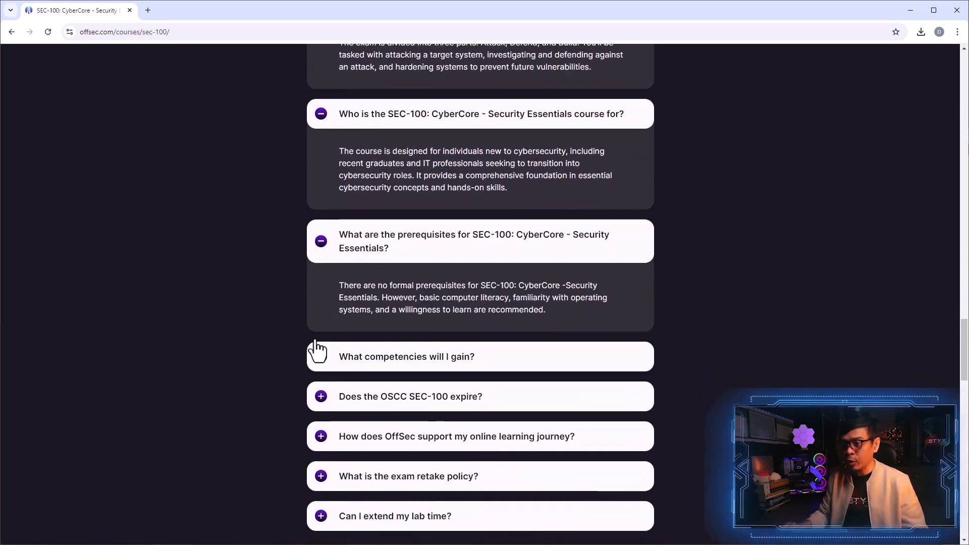
{"action": "left_click", "coordinate": [406, 357]}
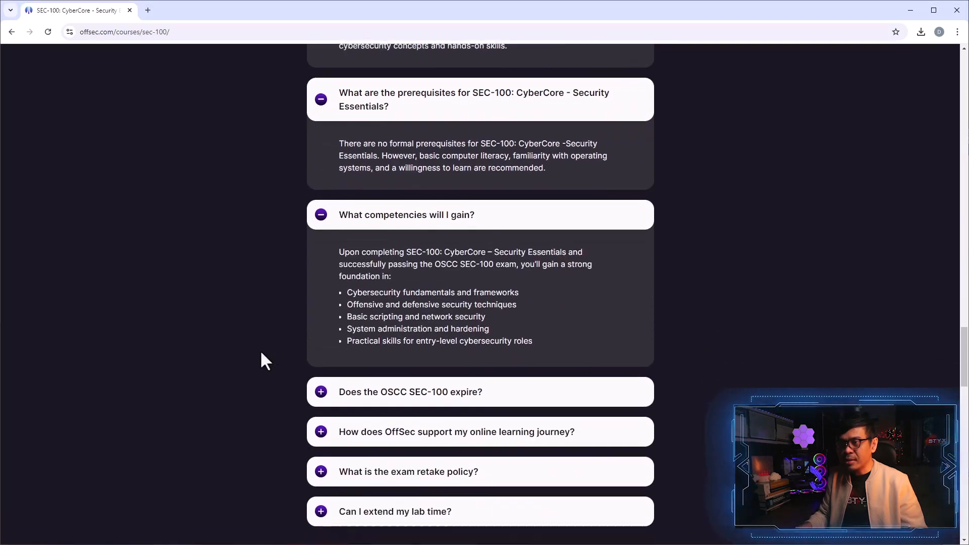
{"action": "left_click_drag", "start_coordinate": [368, 283], "coordinate": [476, 282]}
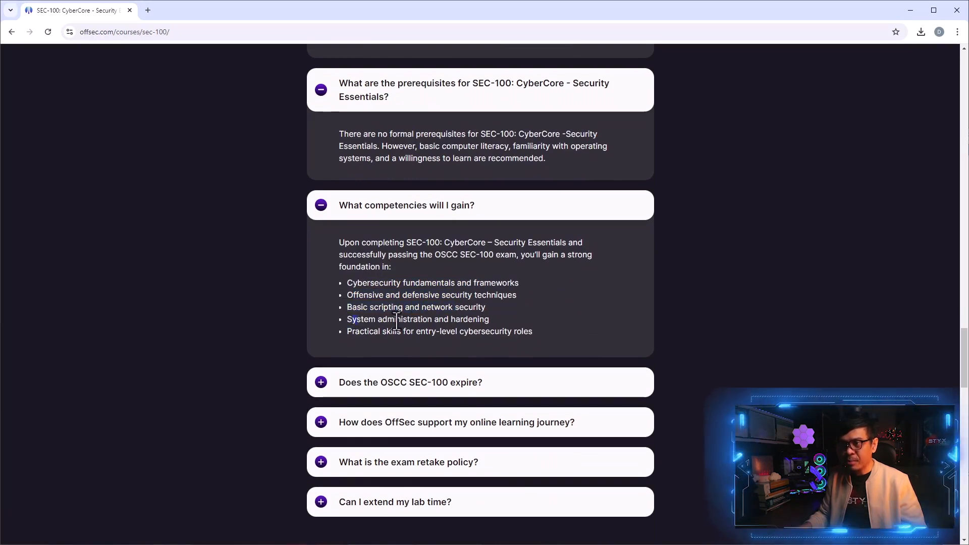
{"action": "scroll", "scroll_direction": "down", "scroll_amount": 3}
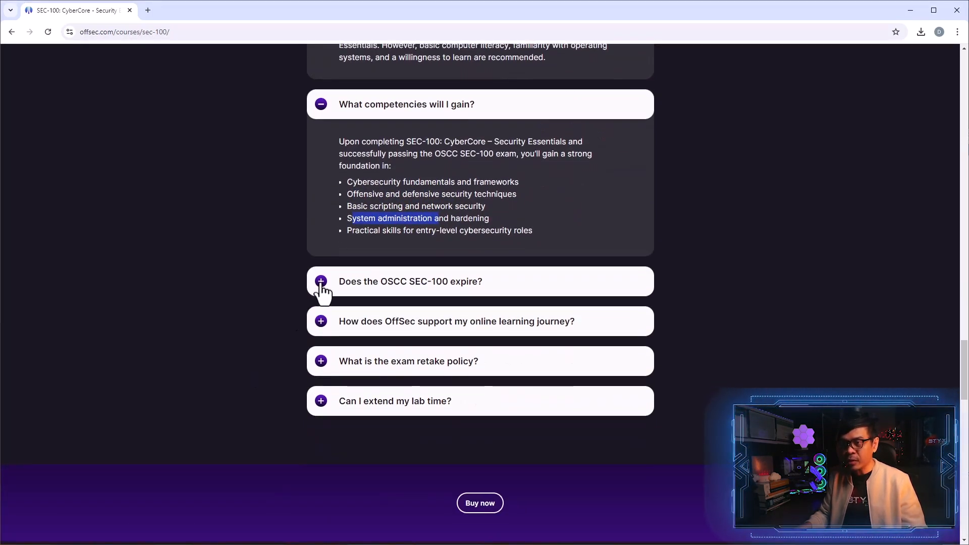
{"action": "scroll", "scroll_direction": "down", "scroll_amount": 3}
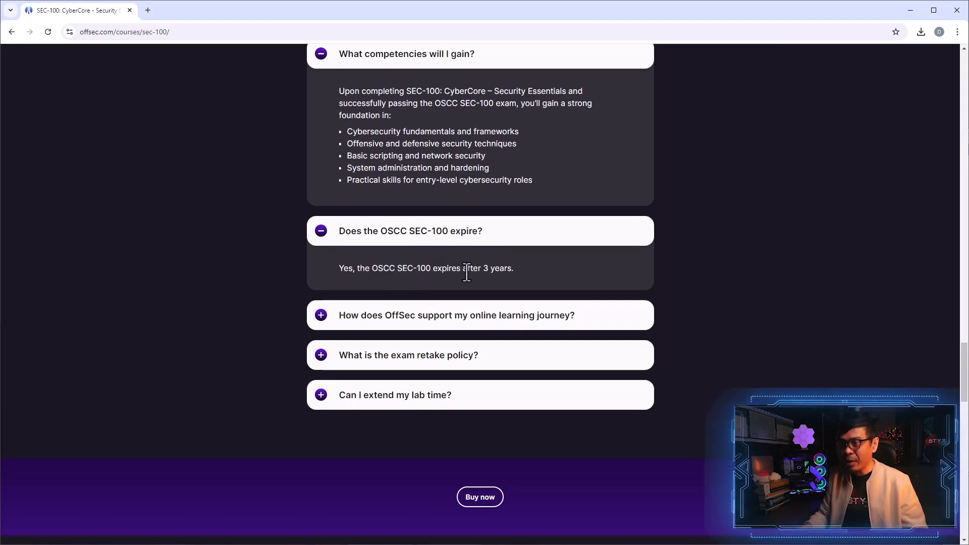
Expand the learning support, retake policy and lab time answers, then scroll back up.
{"action": "left_click_drag", "start_coordinate": [463, 268], "coordinate": [513, 268]}
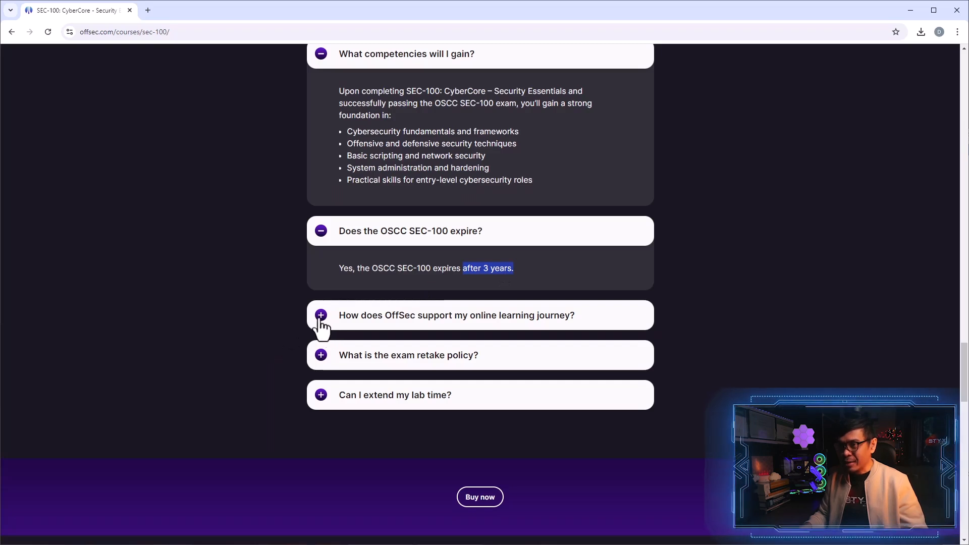
{"action": "left_click", "coordinate": [320, 315]}
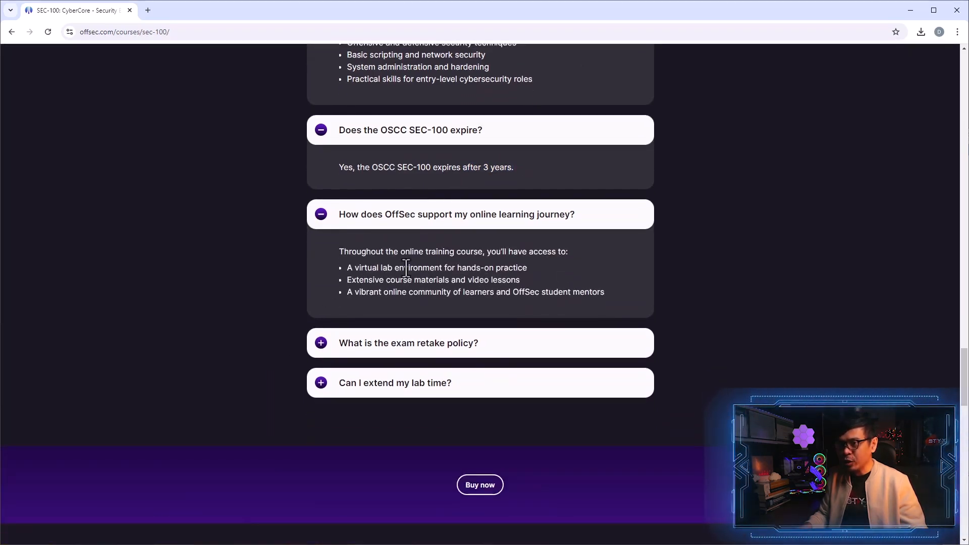
{"action": "left_click_drag", "start_coordinate": [352, 267], "coordinate": [457, 268]}
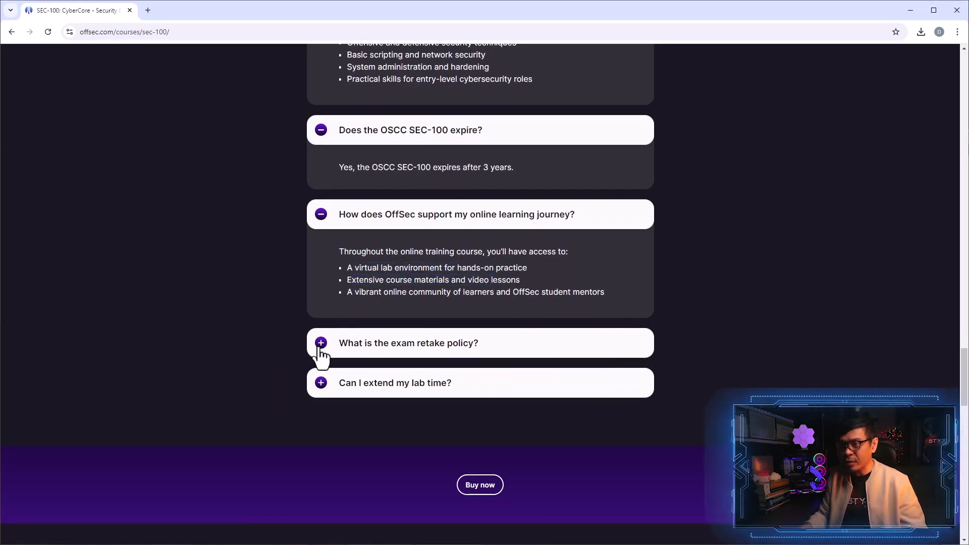
{"action": "left_click", "coordinate": [321, 344]}
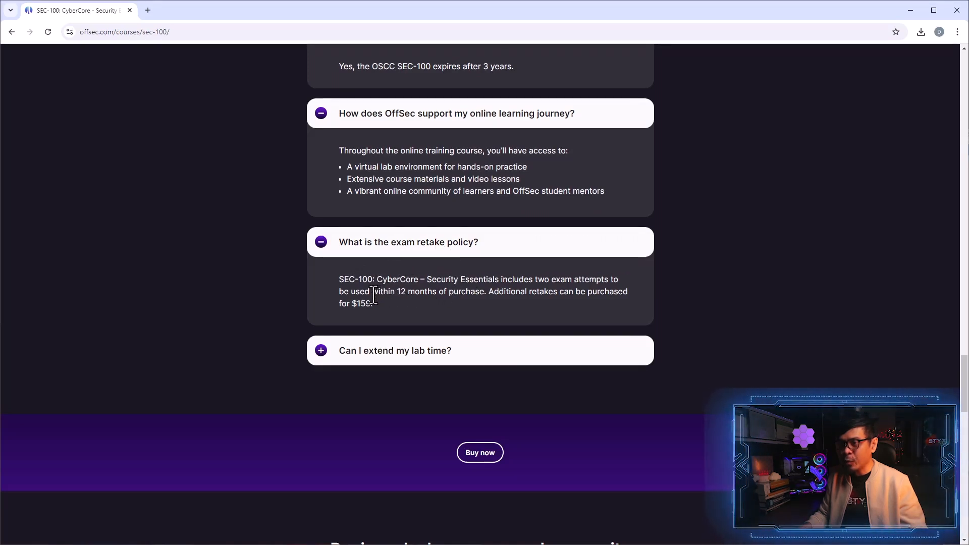
{"action": "left_click_drag", "start_coordinate": [371, 291], "coordinate": [473, 292]}
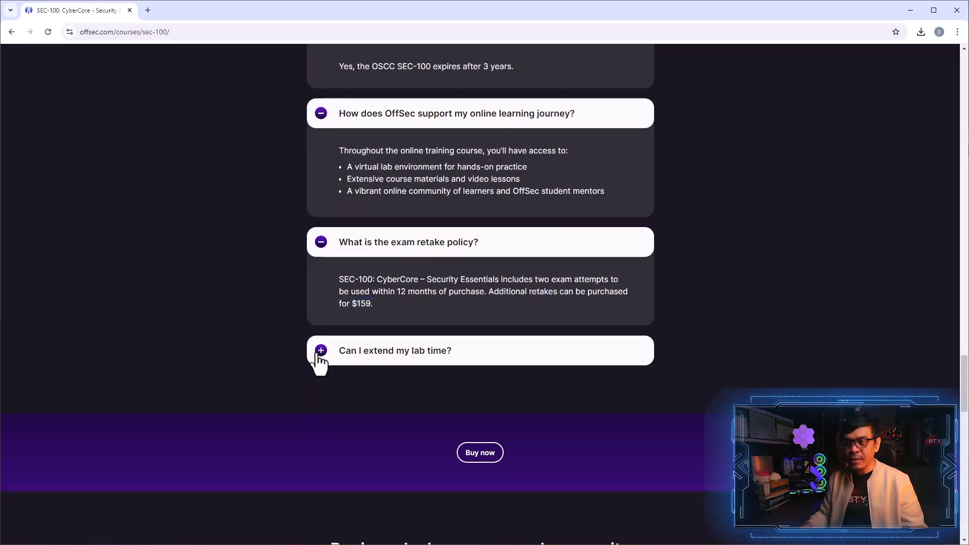
{"action": "left_click", "coordinate": [320, 350]}
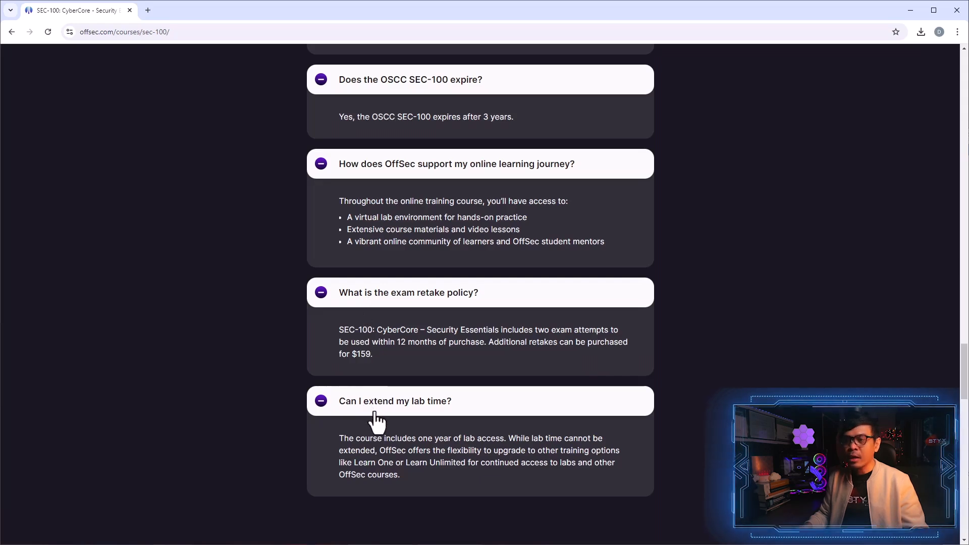
{"action": "mouse_move", "coordinate": [394, 427]}
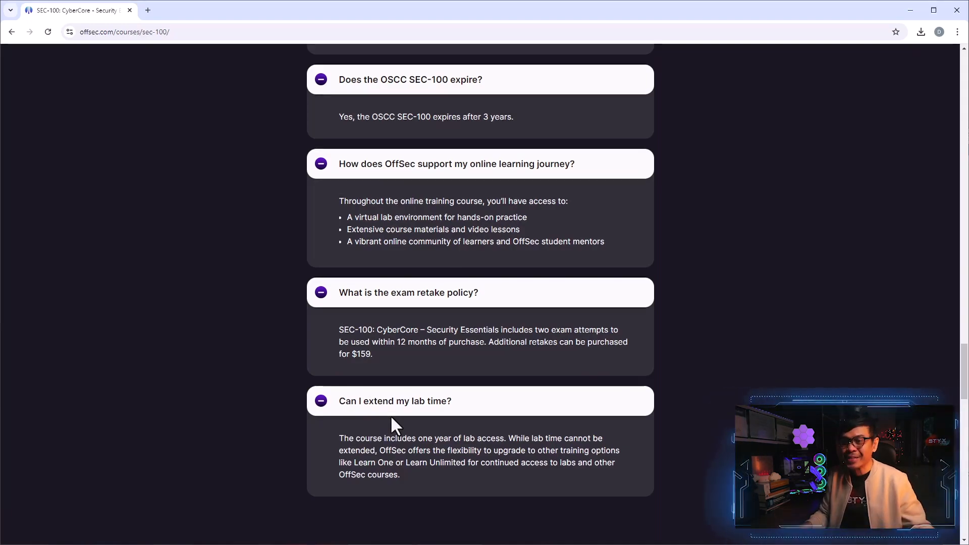
{"action": "scroll", "scroll_direction": "up", "scroll_amount": 3}
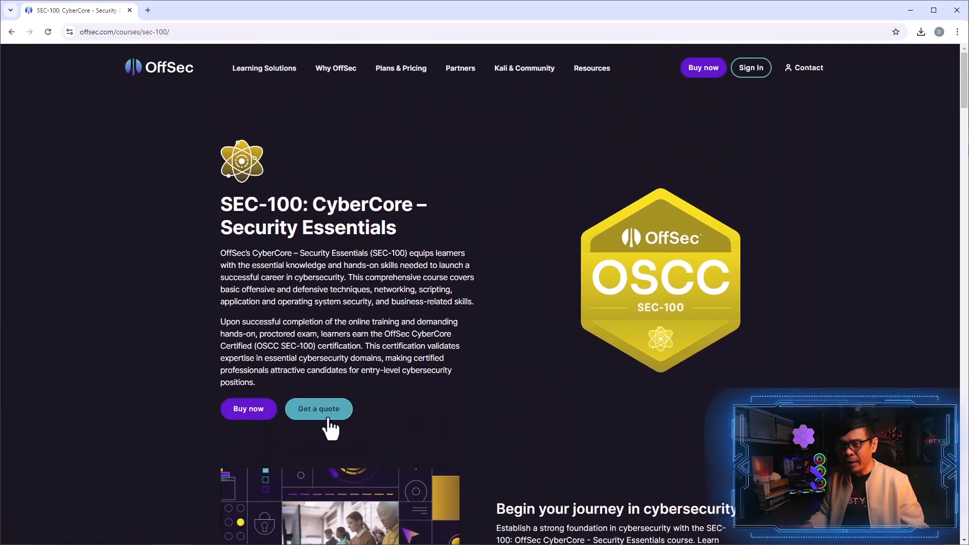
Open the CyberCore team quote page and highlight the $899 license price and 6-hour exam.
{"action": "left_click", "coordinate": [318, 409]}
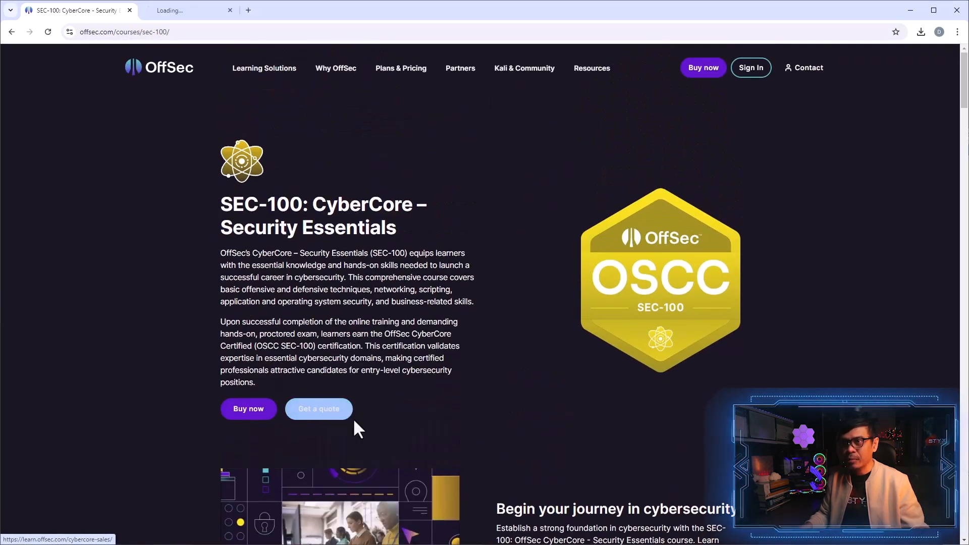
{"action": "left_click", "coordinate": [318, 408]}
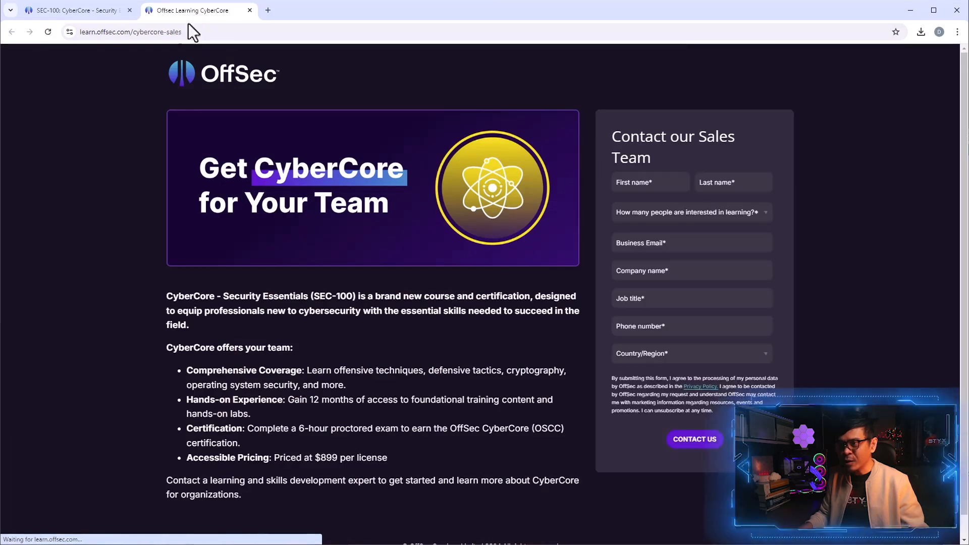
{"action": "scroll", "scroll_direction": "down", "scroll_amount": 3}
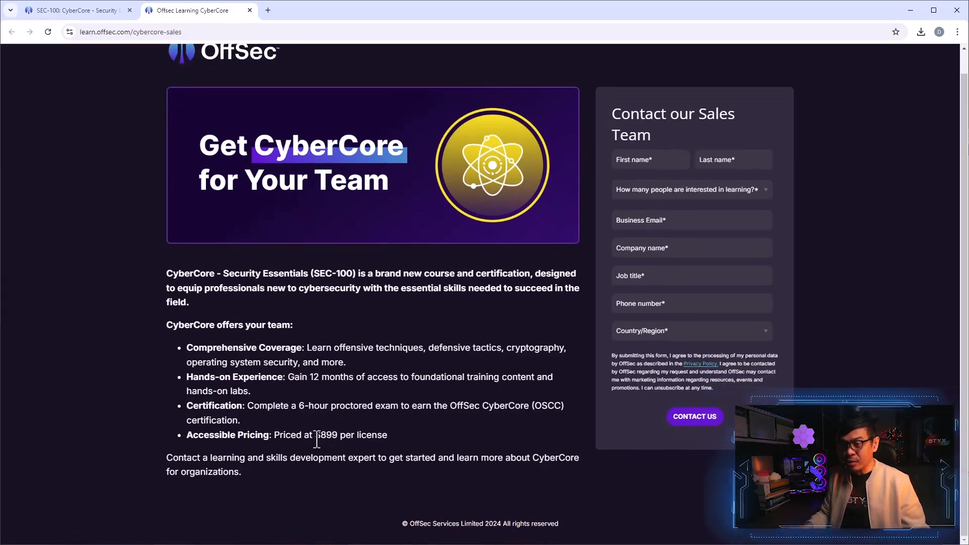
{"action": "double_click", "coordinate": [325, 435]}
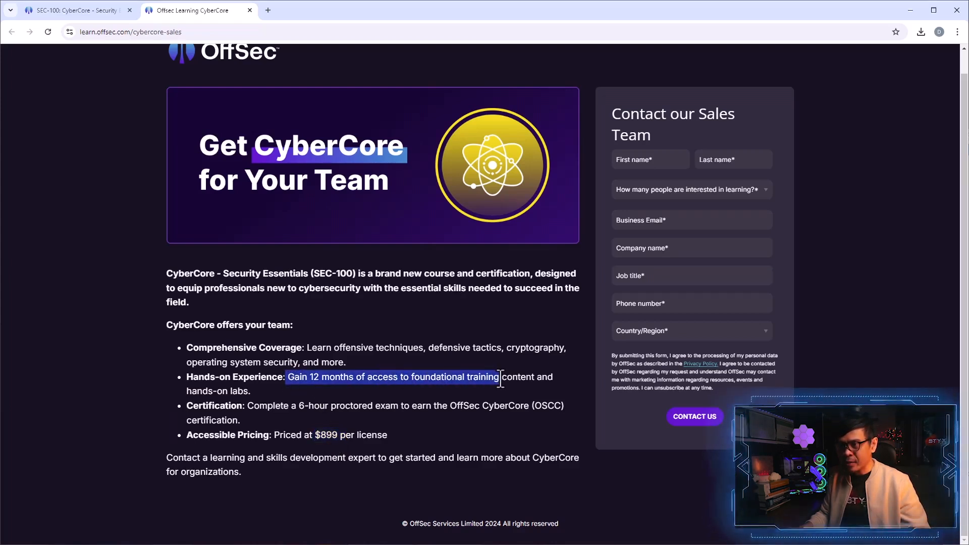
{"action": "left_click", "coordinate": [469, 377]}
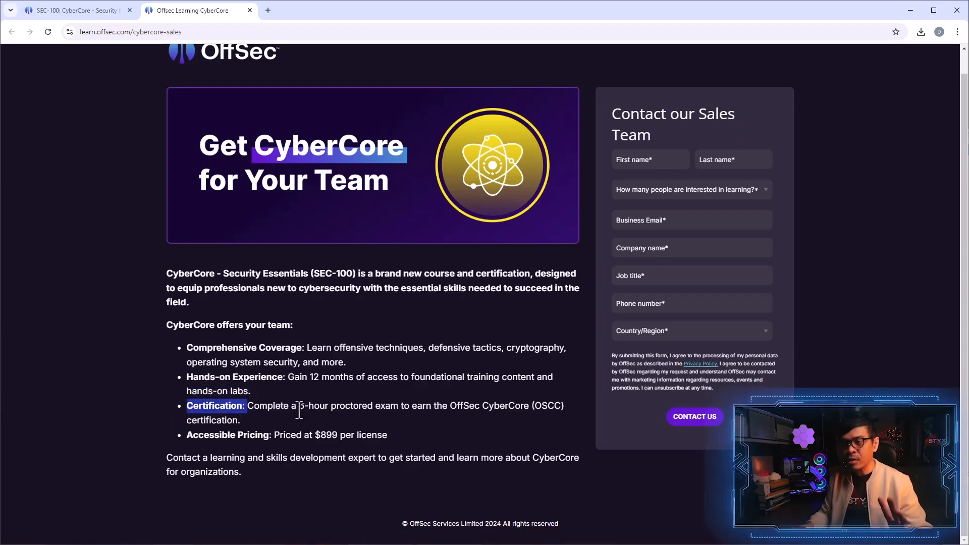
{"action": "left_click_drag", "start_coordinate": [299, 406], "coordinate": [426, 405]}
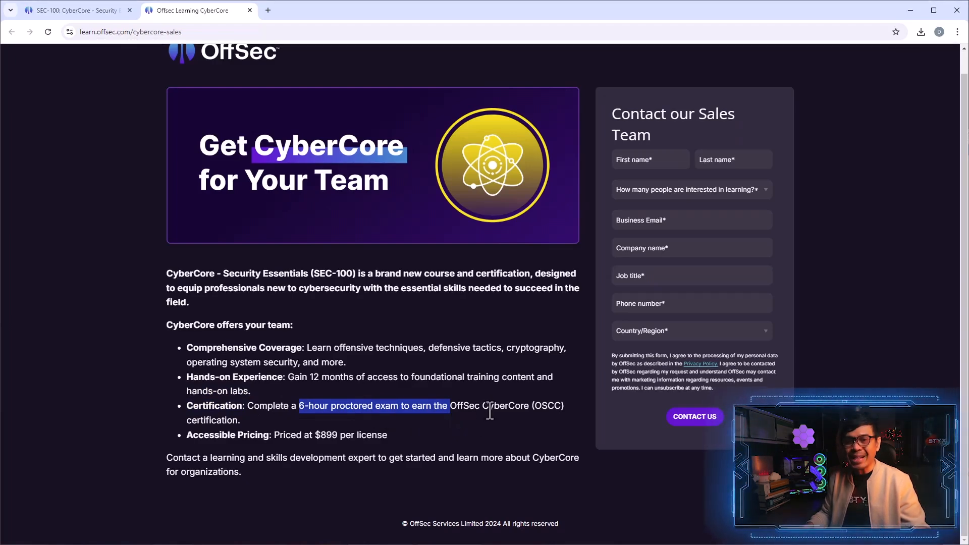
{"action": "mouse_move", "coordinate": [339, 429]}
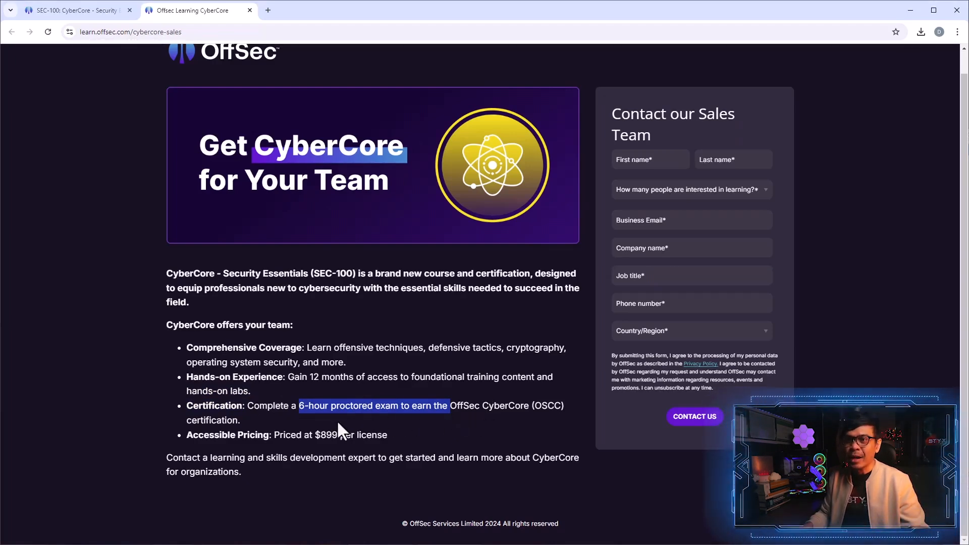
Return to the SEC-100 course tab and open the course syllabus PDF.
{"action": "left_click", "coordinate": [75, 10]}
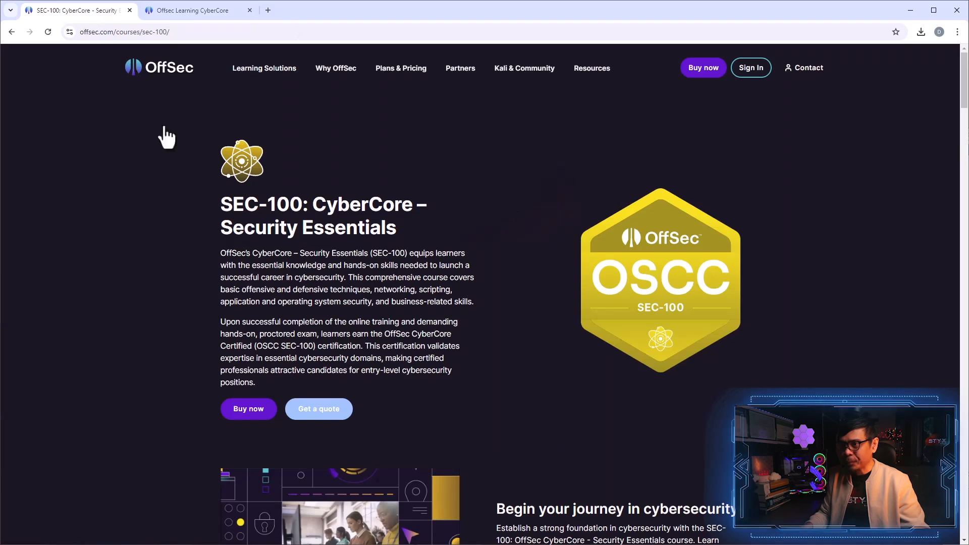
{"action": "scroll", "scroll_direction": "down", "scroll_amount": 3}
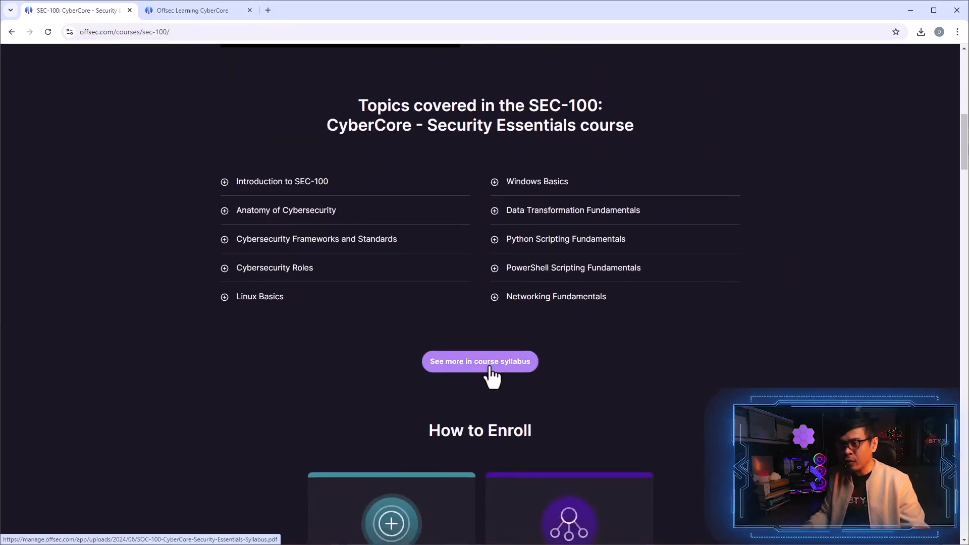
{"action": "left_click", "coordinate": [479, 361]}
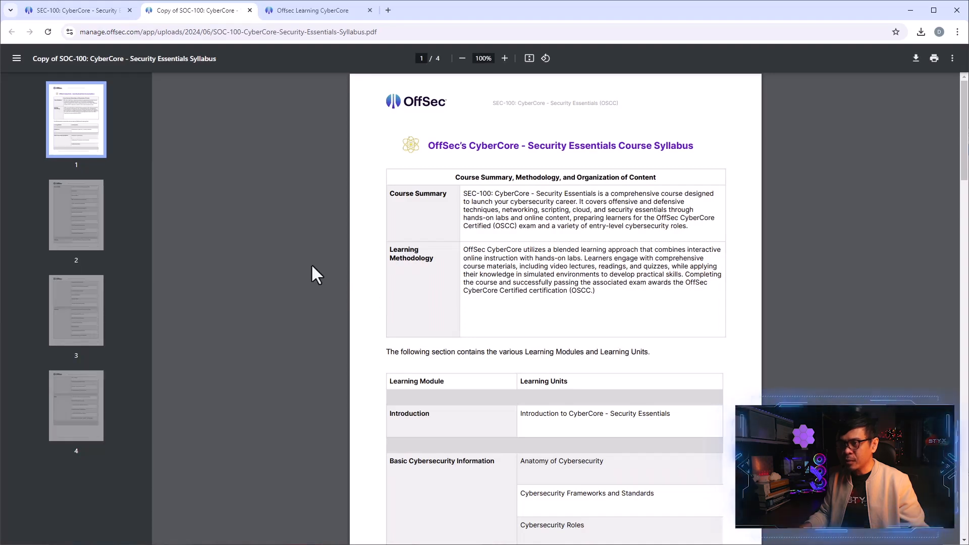
Scroll the syllabus PDF to page 4 and highlight the Software Engineering Security unit.
{"action": "scroll", "scroll_direction": "down", "scroll_amount": 3}
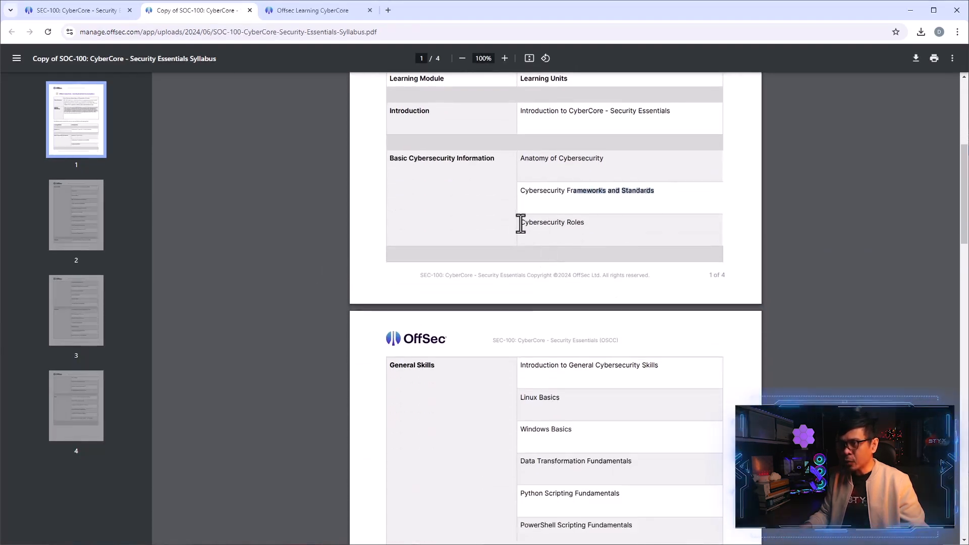
{"action": "scroll", "scroll_direction": "down", "scroll_amount": 3}
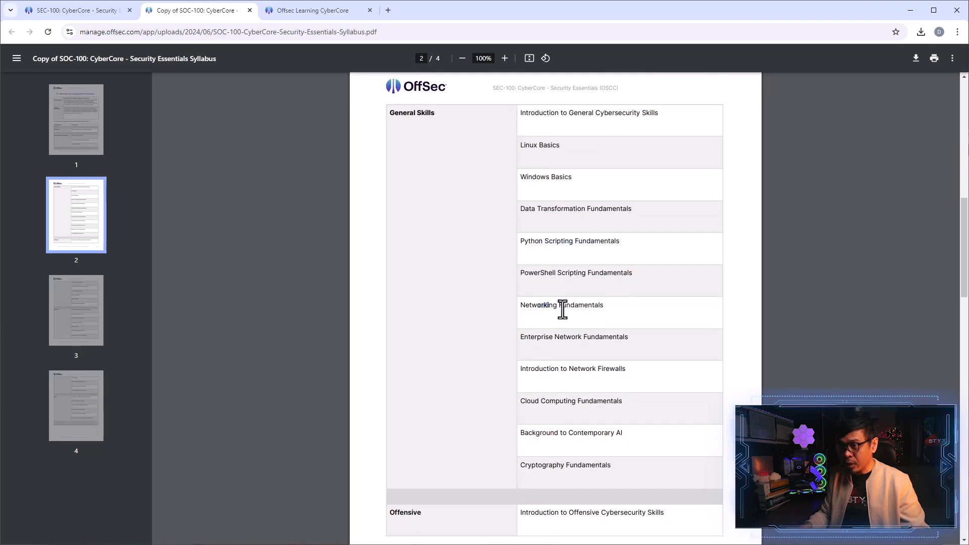
{"action": "mouse_move", "coordinate": [565, 388]}
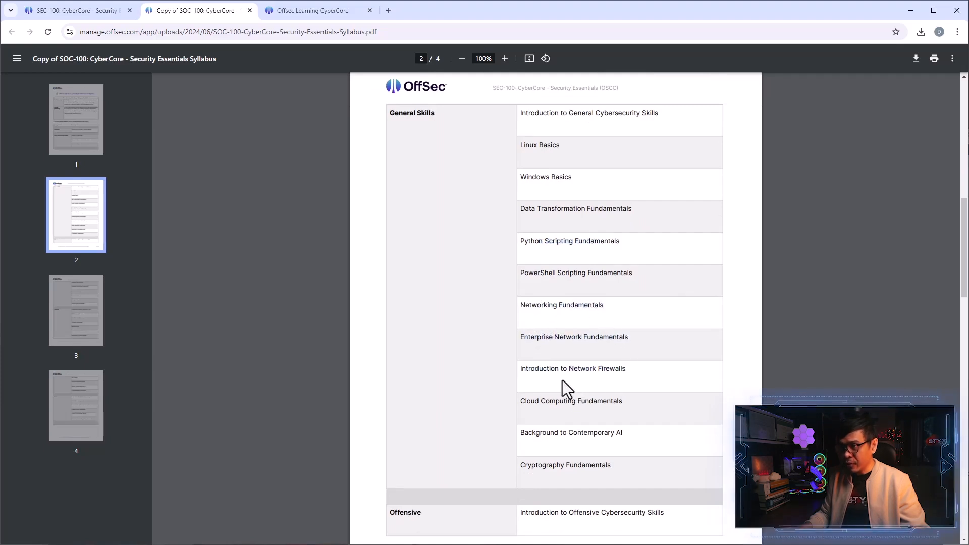
{"action": "scroll", "scroll_direction": "down", "scroll_amount": 3}
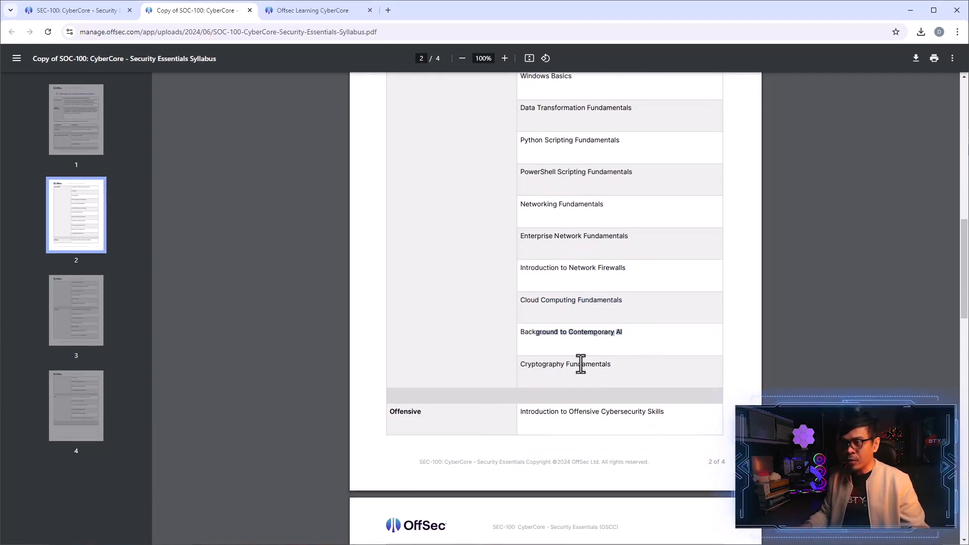
{"action": "scroll", "scroll_direction": "down", "scroll_amount": 3}
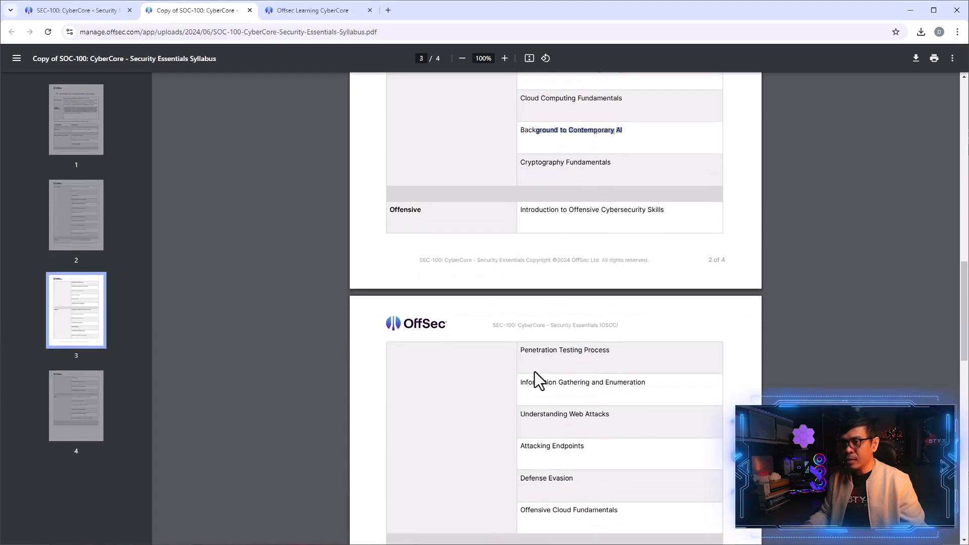
{"action": "scroll", "scroll_direction": "down", "scroll_amount": 3}
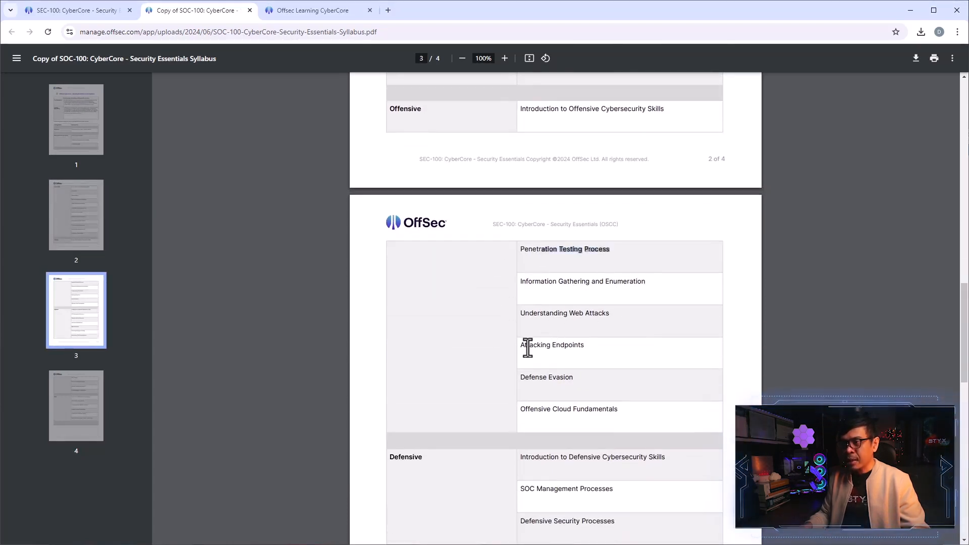
{"action": "scroll", "scroll_direction": "down", "scroll_amount": 3}
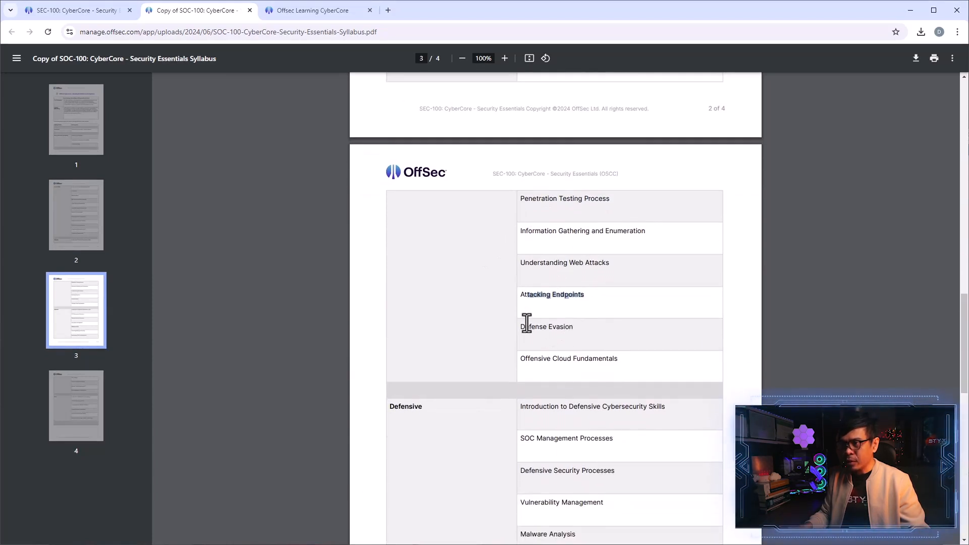
{"action": "scroll", "scroll_direction": "down", "scroll_amount": 3}
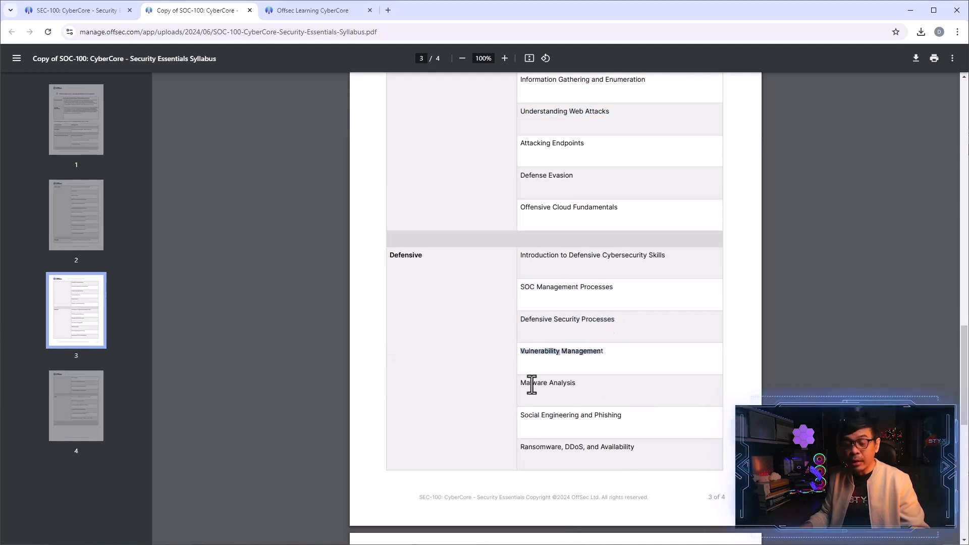
{"action": "scroll", "scroll_direction": "down", "scroll_amount": 3}
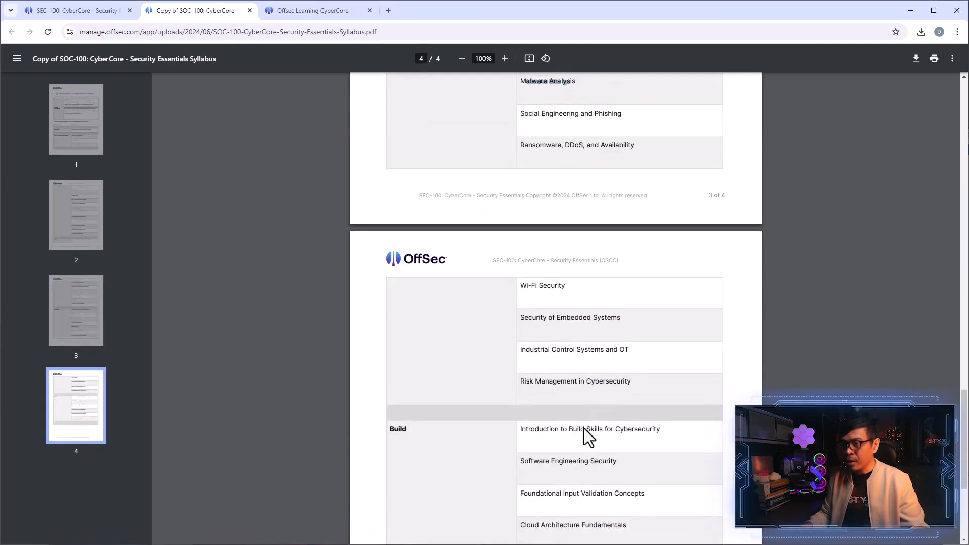
{"action": "scroll", "scroll_direction": "down", "scroll_amount": 3}
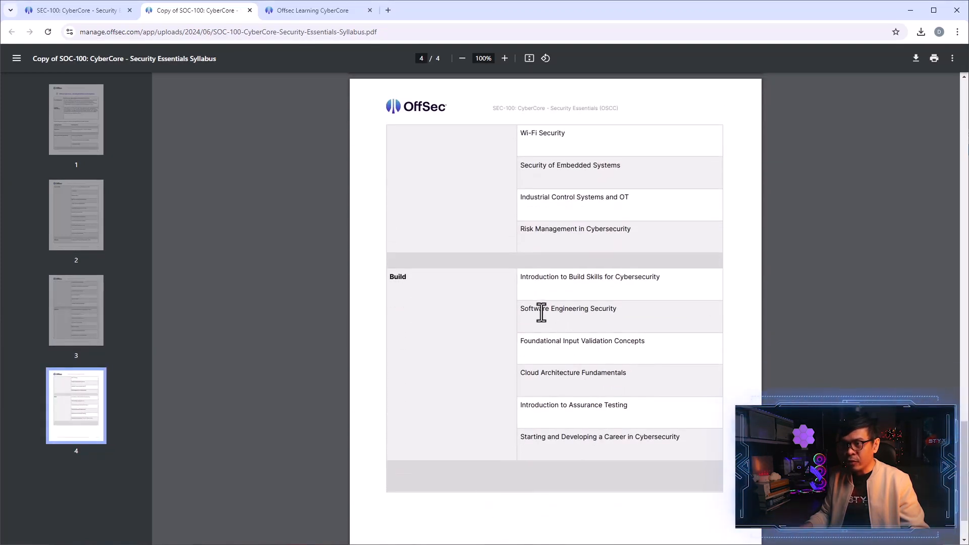
{"action": "double_click", "coordinate": [568, 308]}
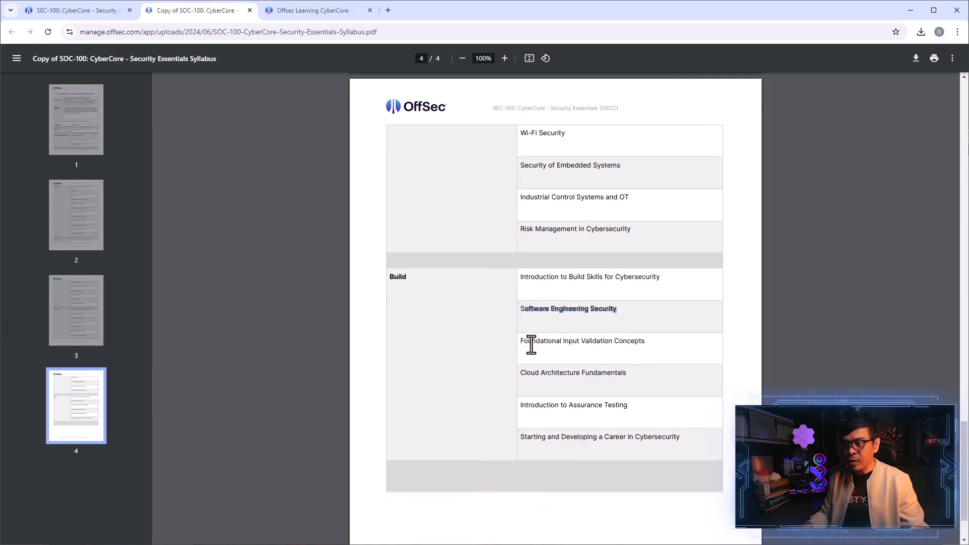